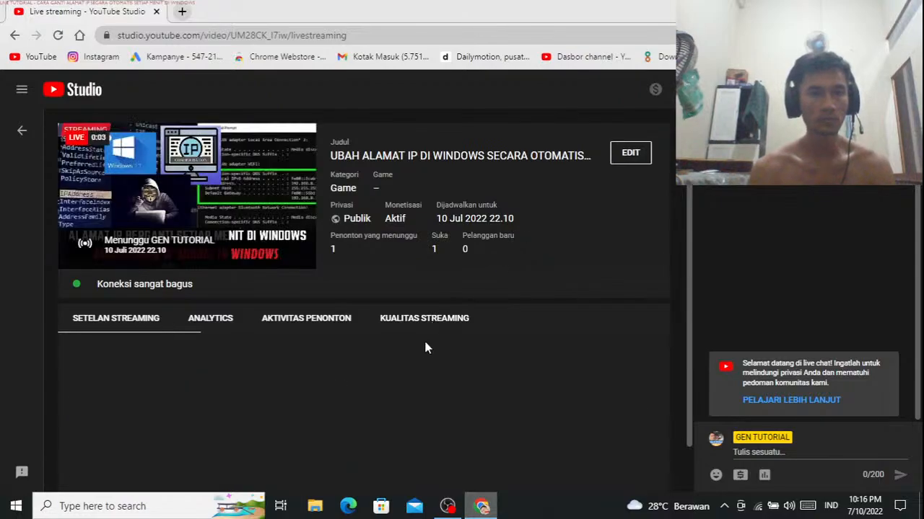
Step: Show the live stream's analytics figures and dismiss the ad suggestion popup
left_click(210, 319)
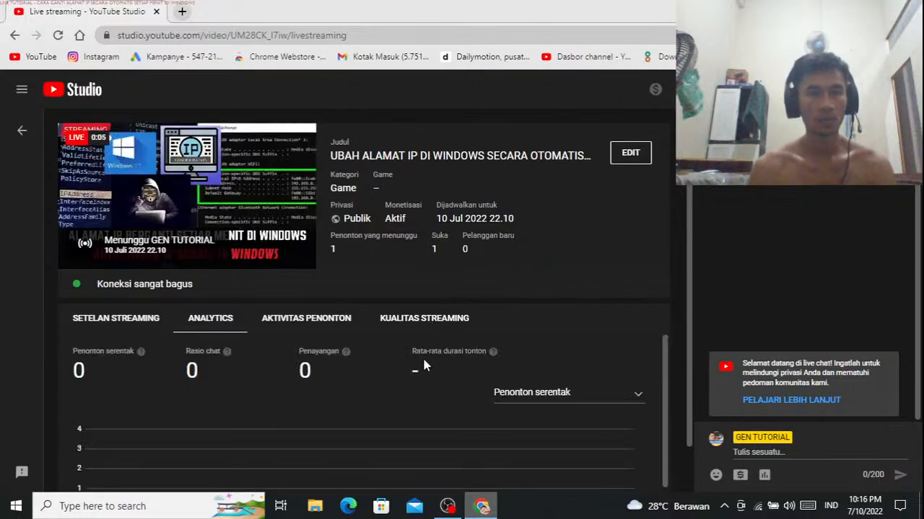
mouse_move(424, 323)
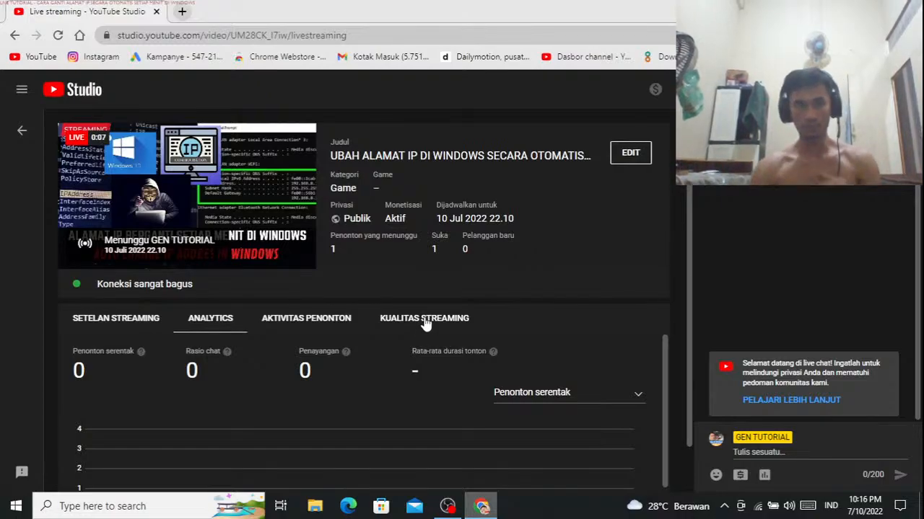
mouse_move(379, 401)
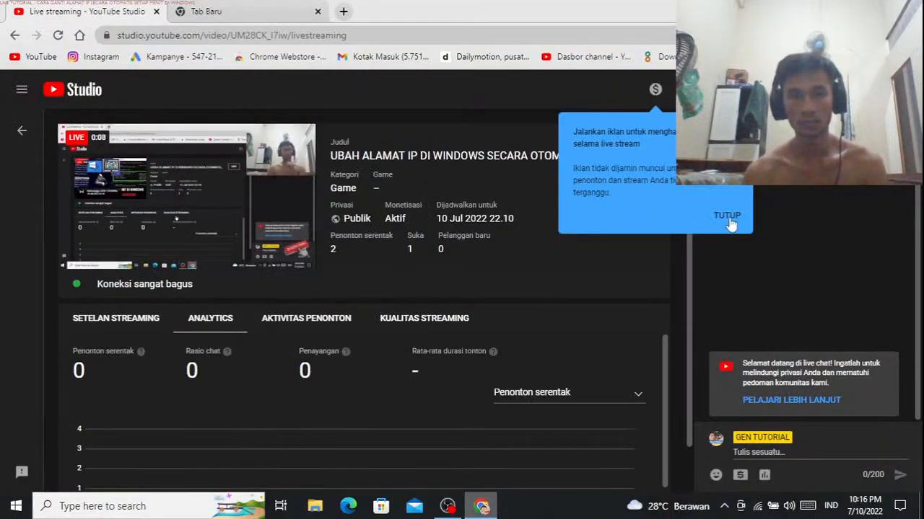
left_click(727, 215)
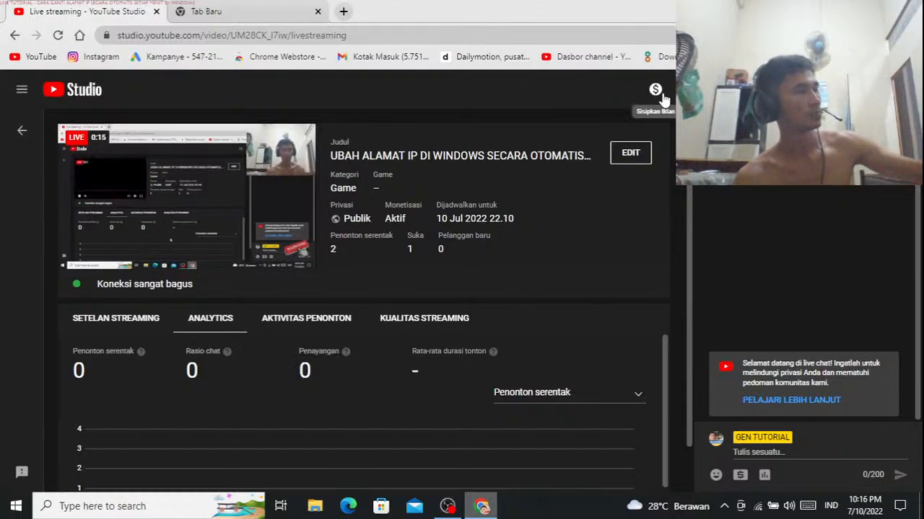
mouse_move(657, 121)
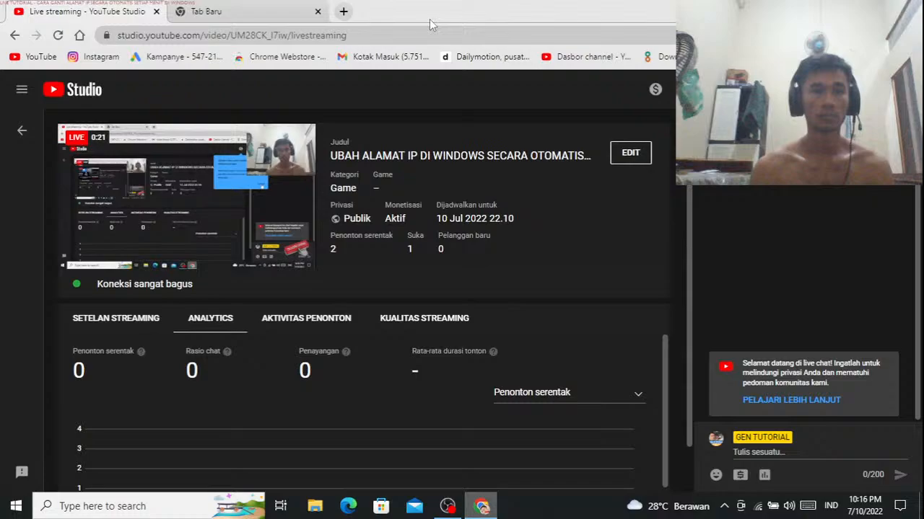
Step: Switch to the blank new tab with the Google start page
left_click(246, 11)
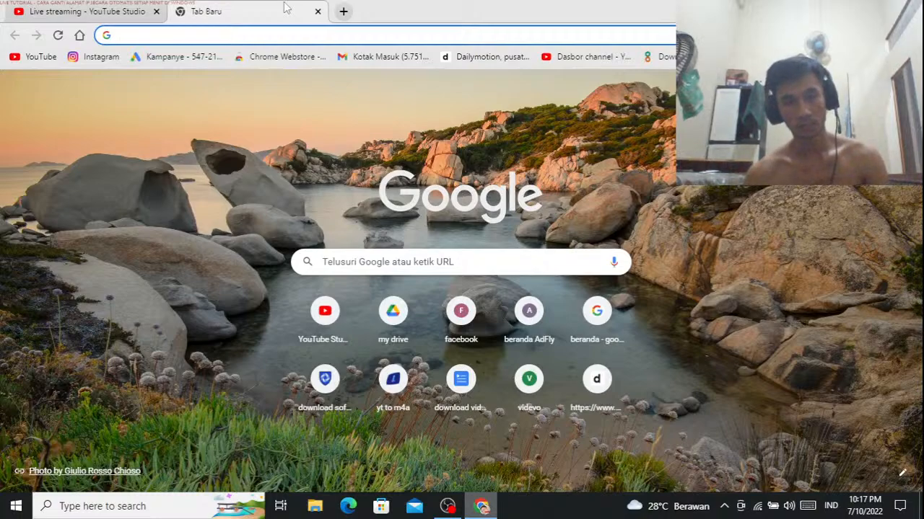
mouse_move(314, 75)
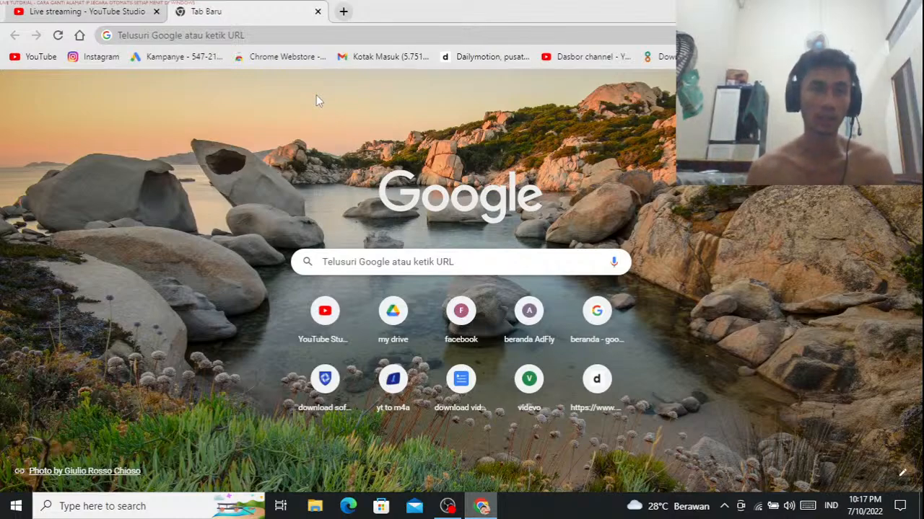
mouse_move(364, 163)
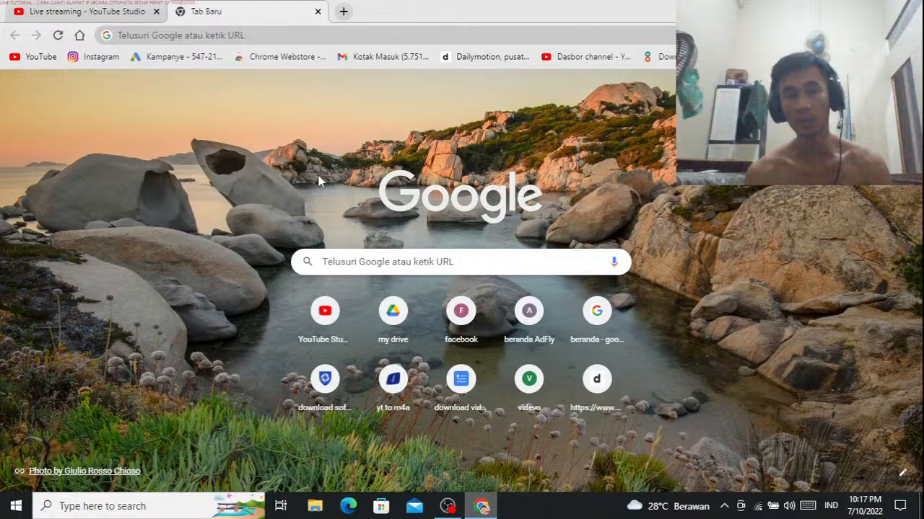
mouse_move(320, 148)
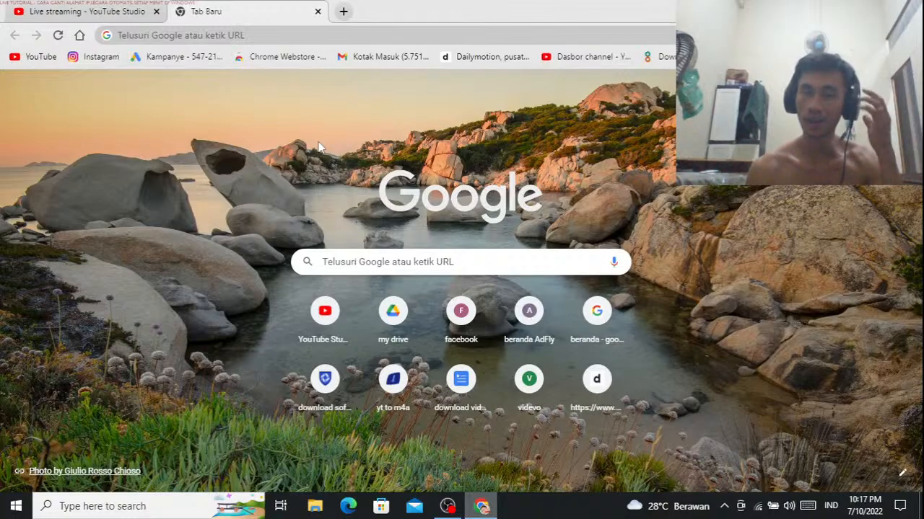
mouse_move(298, 132)
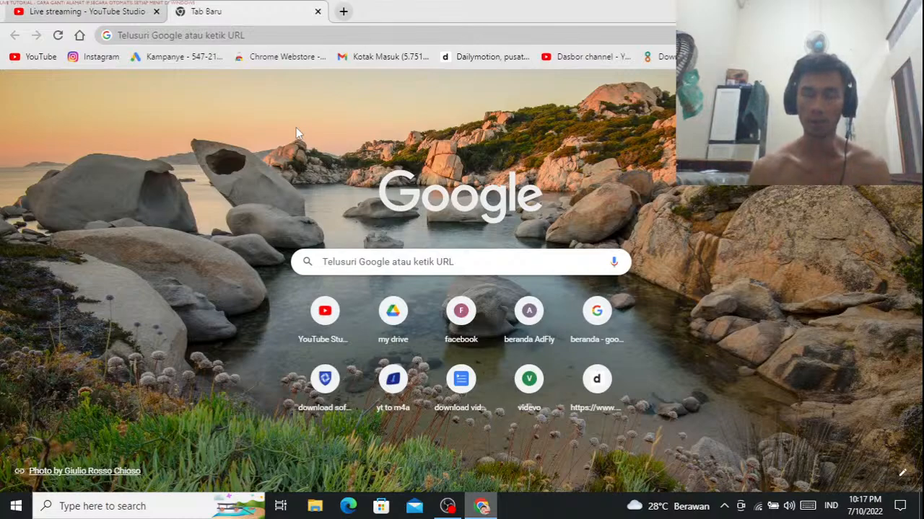
mouse_move(229, 109)
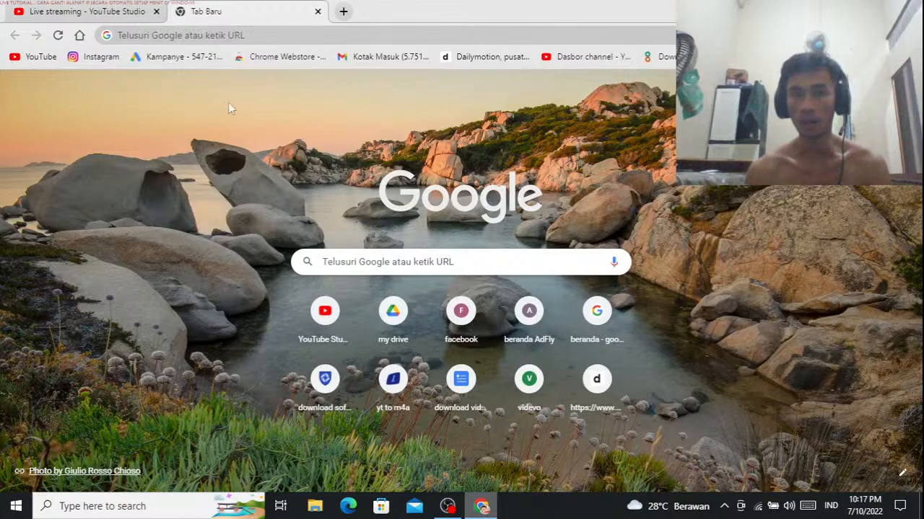
mouse_move(244, 111)
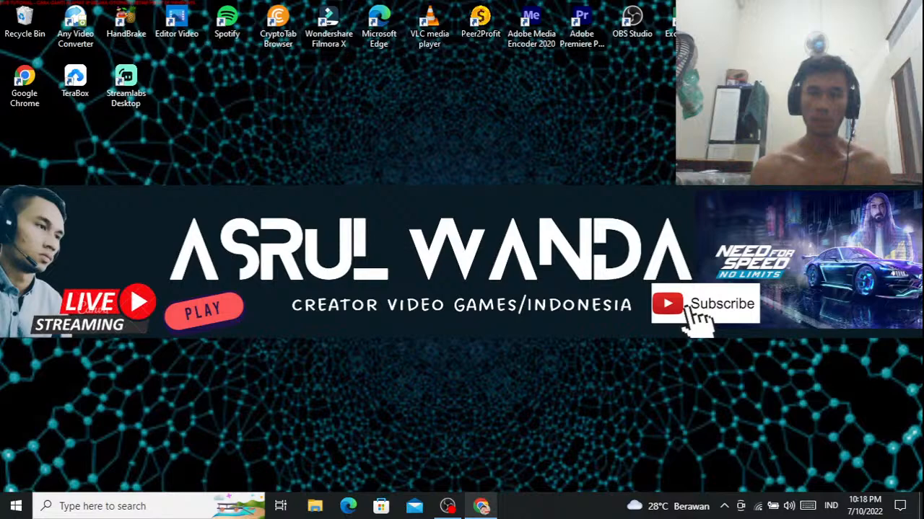
Step: Launch Jitbit Macro Recorder in trial mode, then bring Chrome back to front
left_click(514, 505)
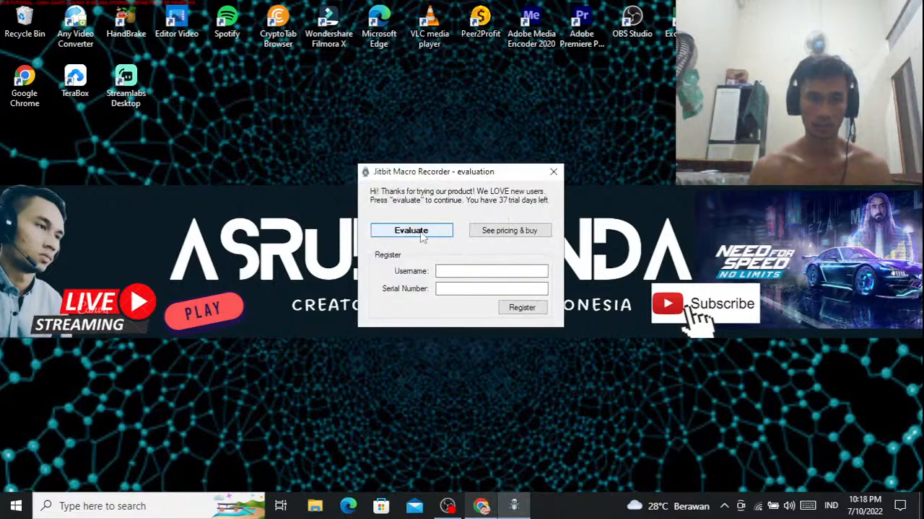
left_click(411, 230)
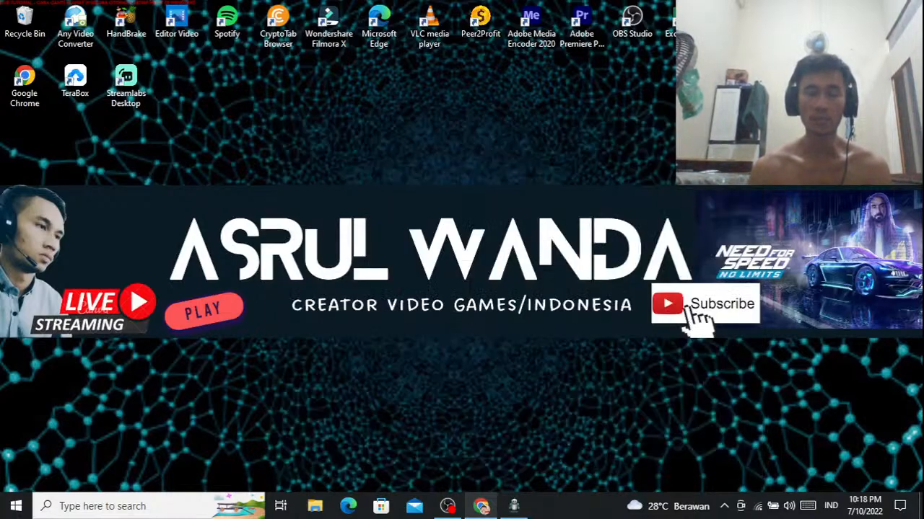
mouse_move(490, 292)
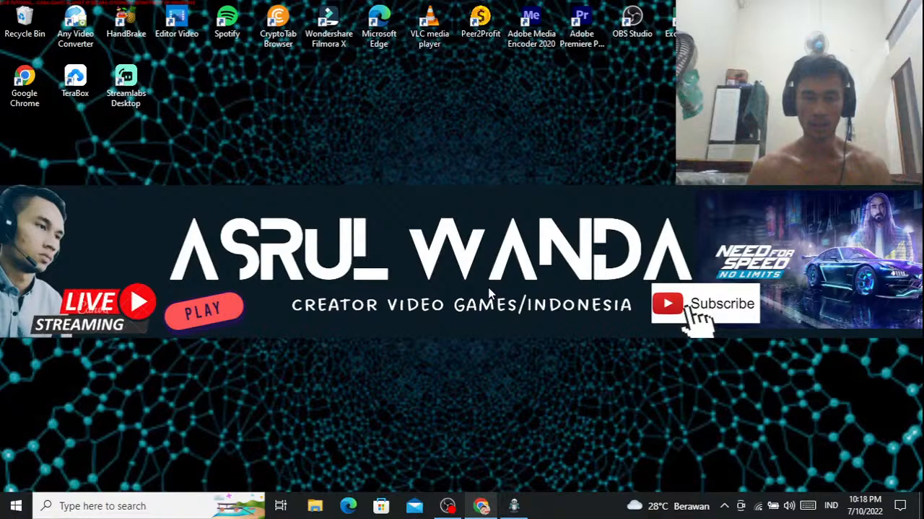
mouse_move(460, 373)
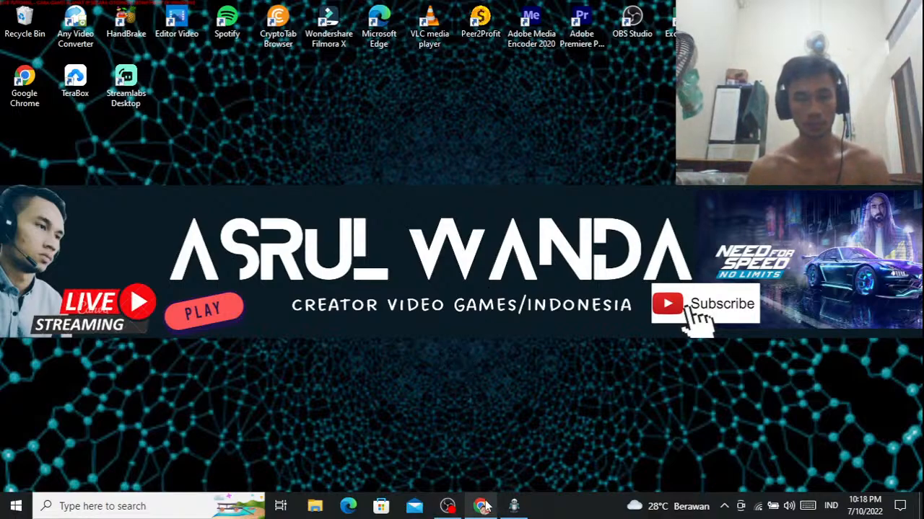
left_click(482, 506)
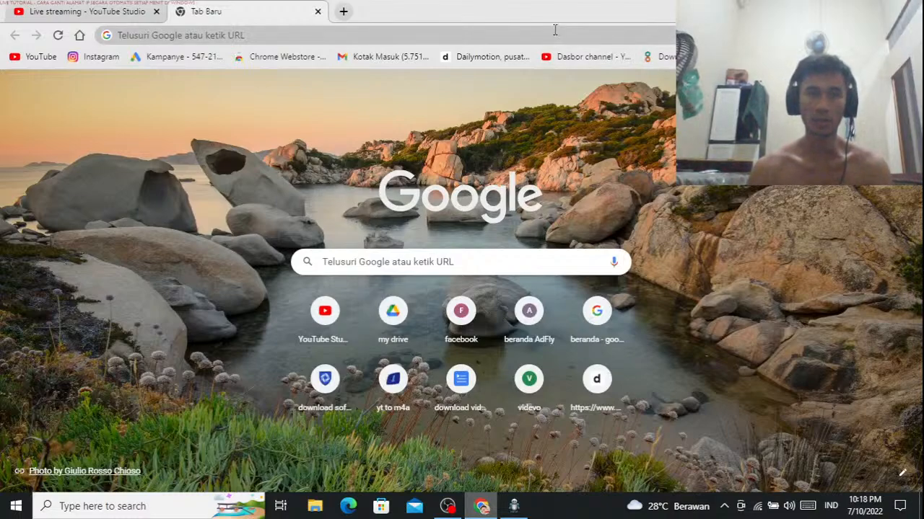
Step: Search 'cek ip' and review IPSaya.com's Telkom Indonesia IPv6 details in Jakarta
type("CEK")
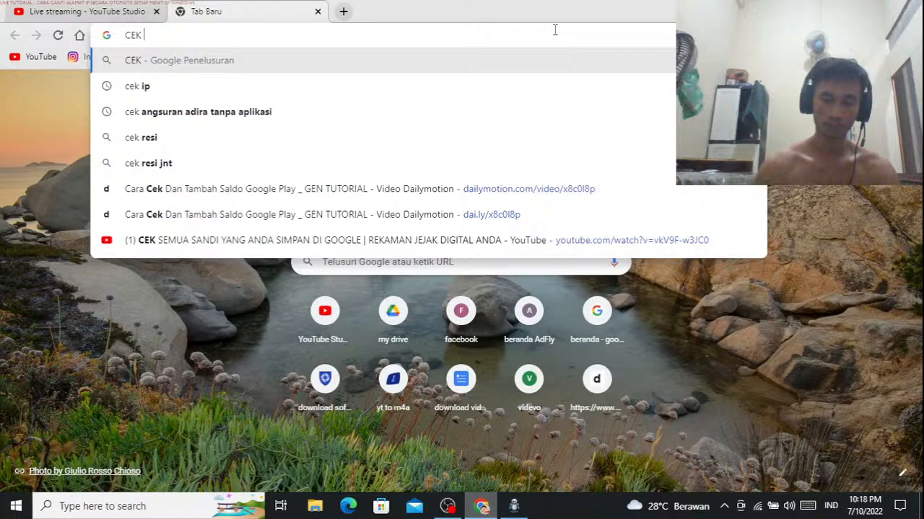
left_click(137, 86)
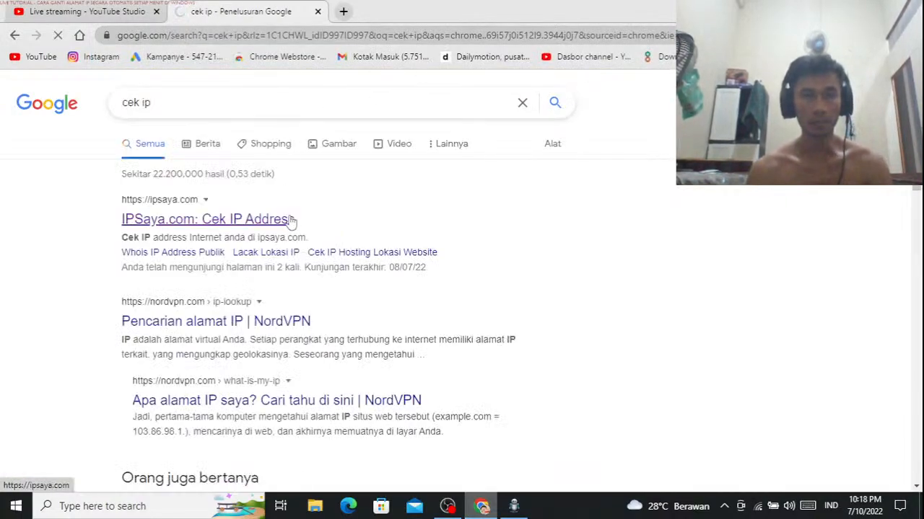
left_click(206, 218)
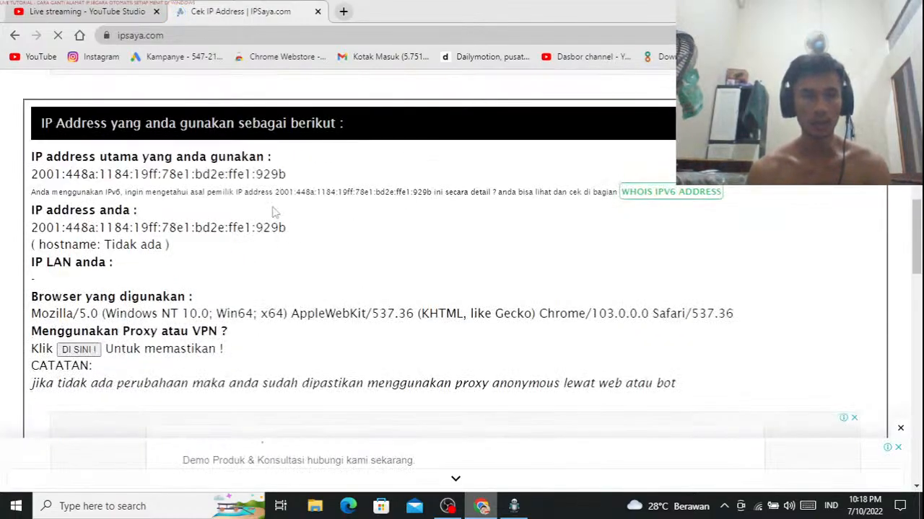
scroll("down", 3)
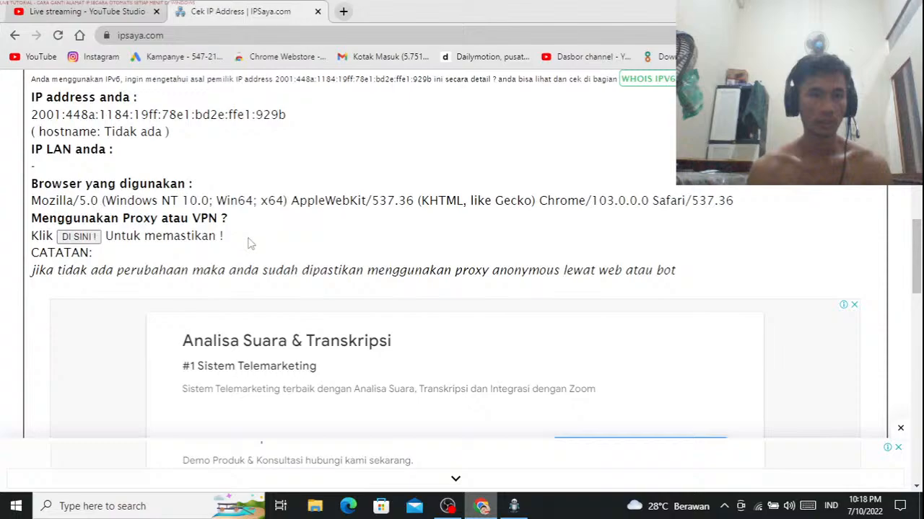
scroll("down", 3)
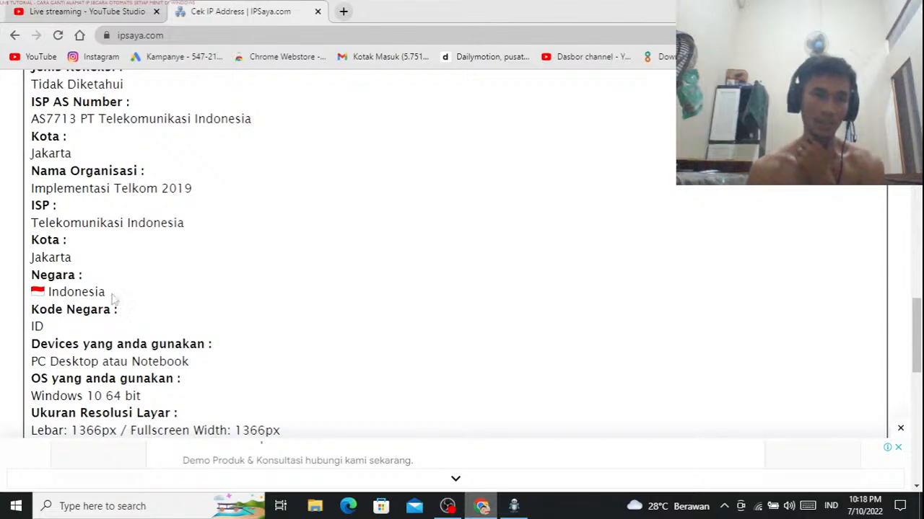
mouse_move(101, 200)
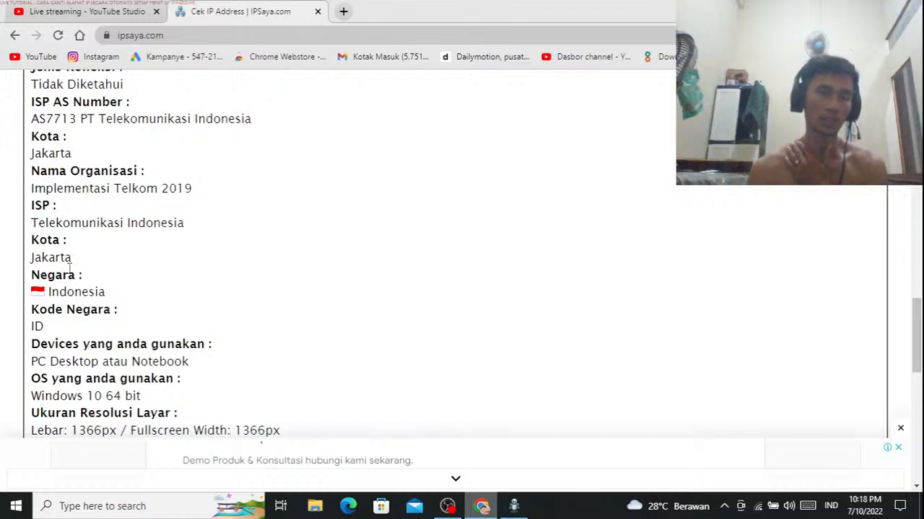
mouse_move(143, 323)
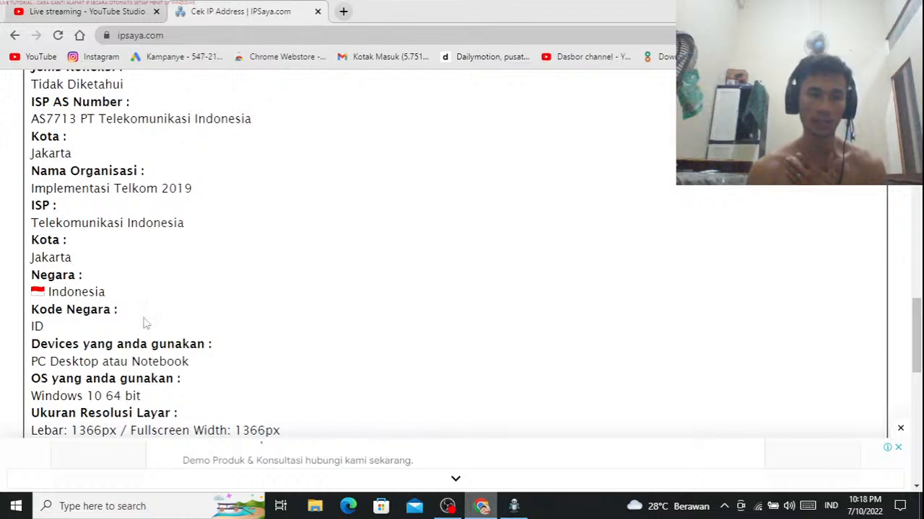
scroll("up", 3)
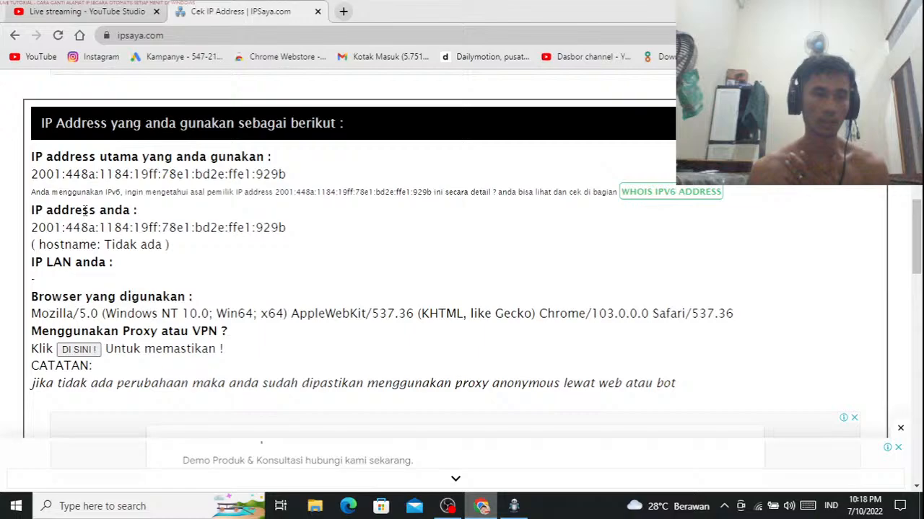
scroll("down", 3)
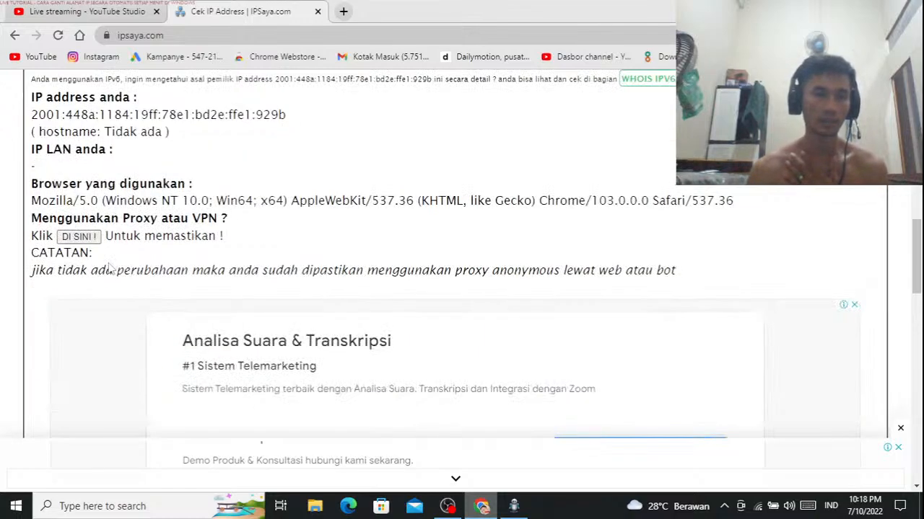
mouse_move(321, 238)
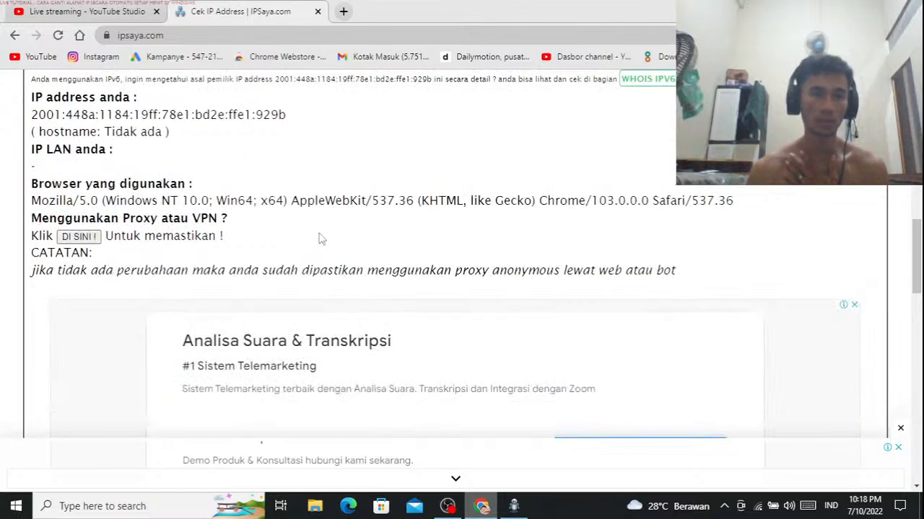
scroll("down", 3)
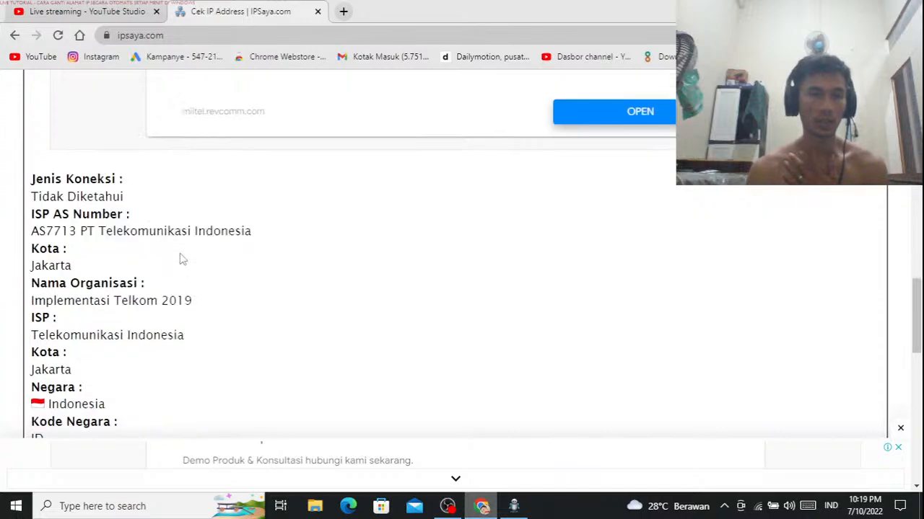
scroll("down", 3)
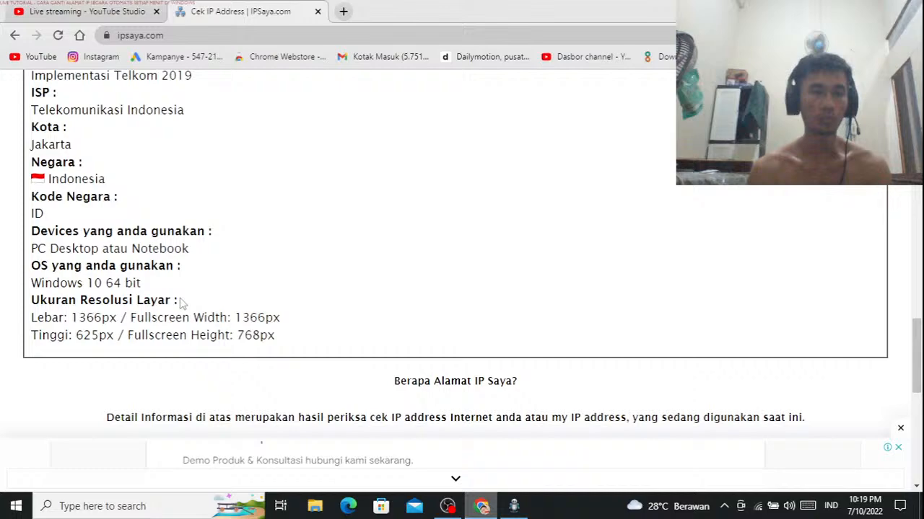
scroll("up", 3)
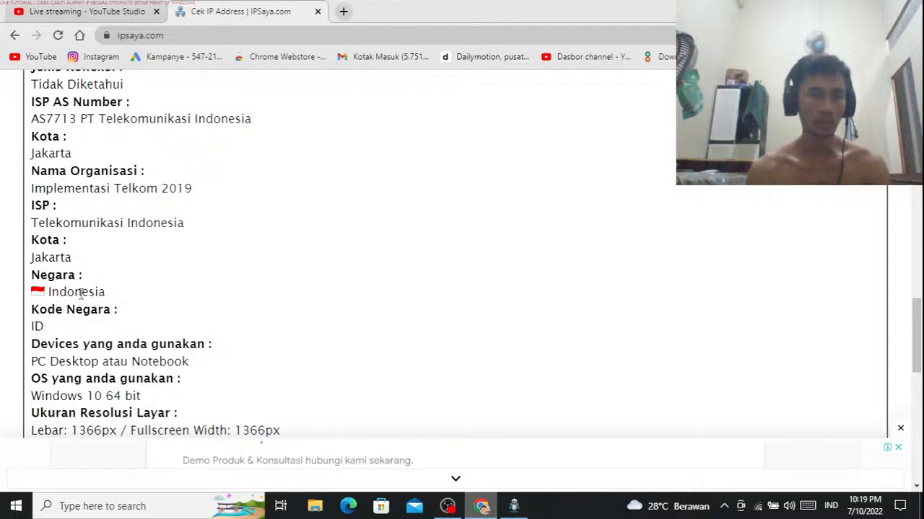
mouse_move(63, 290)
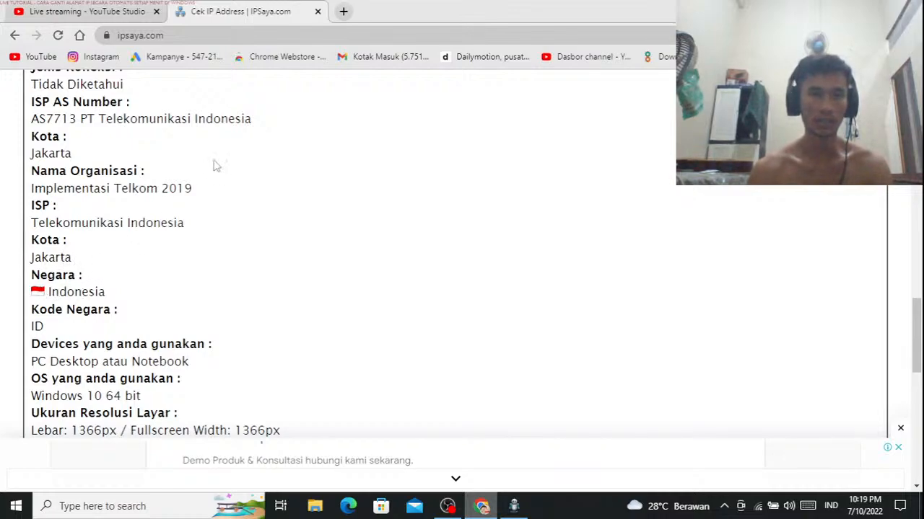
left_click(343, 11)
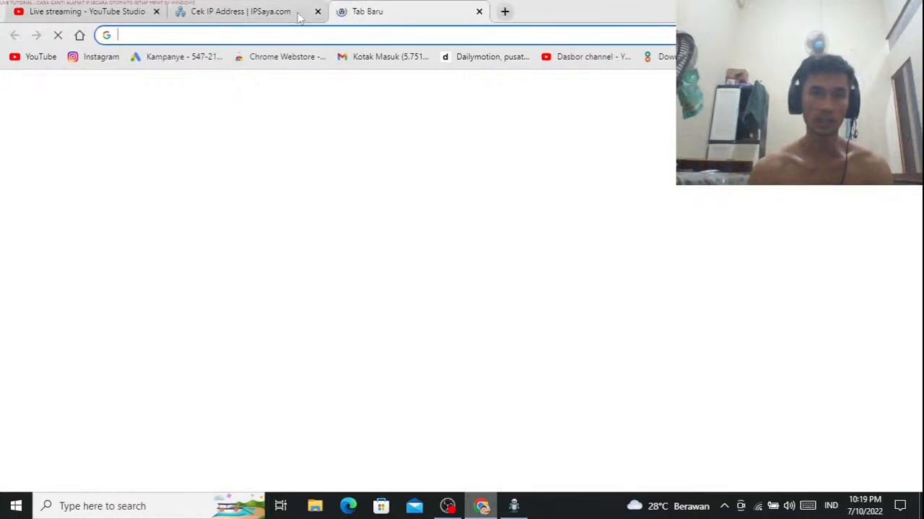
Step: Close the IPSaya tab and pick a new free country in ZenMate
left_click(317, 11)
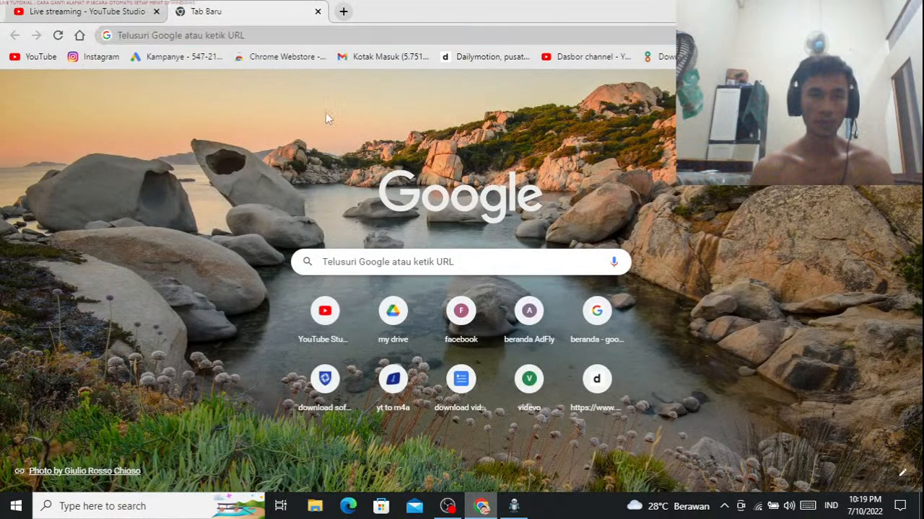
left_click(512, 505)
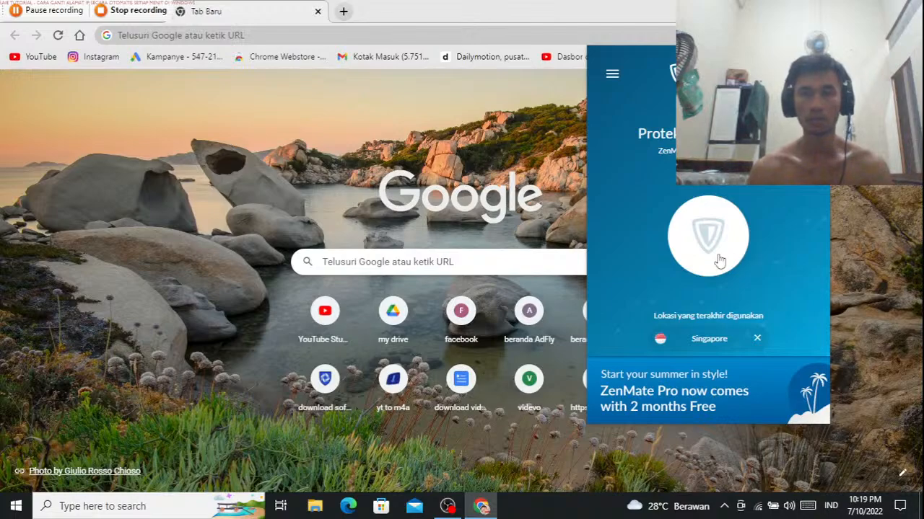
mouse_move(718, 312)
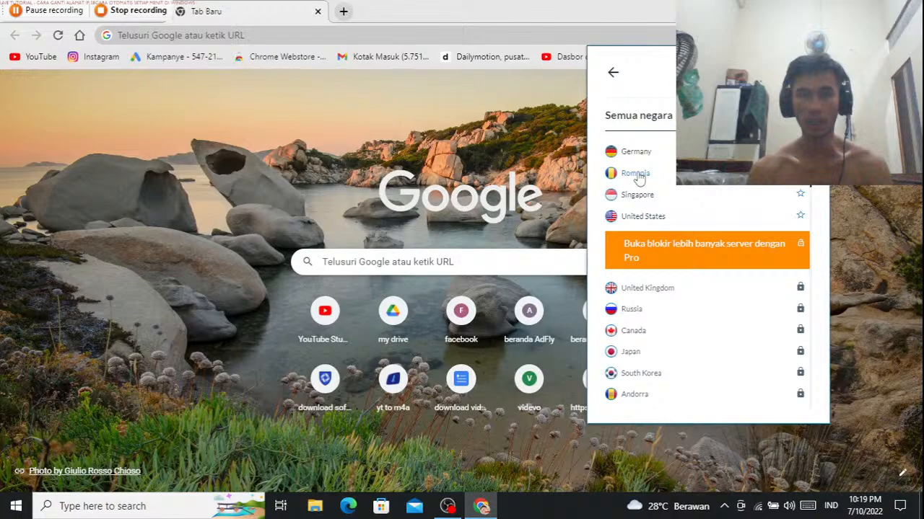
left_click(635, 152)
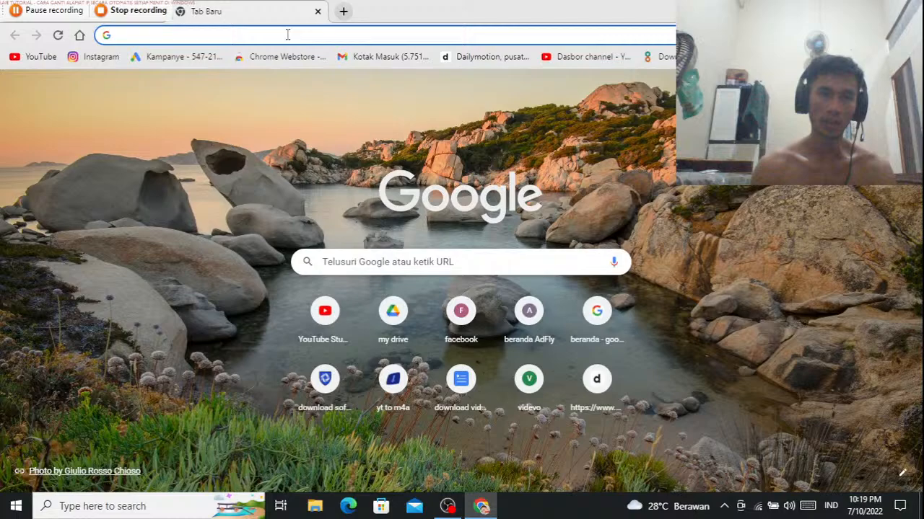
Step: Search 'my ip' and confirm 194.36.108.91 in Berlin, Germany on WhatIsMyIPAddress
type("may")
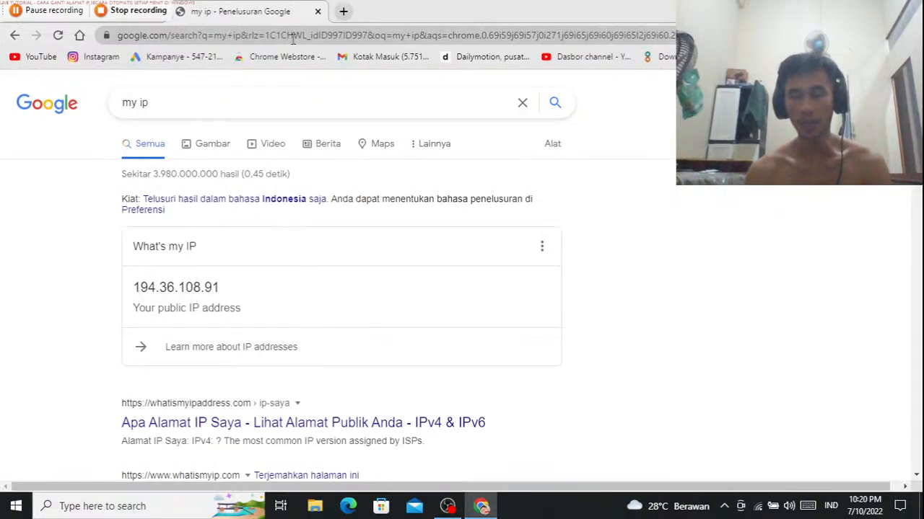
double_click(472, 423)
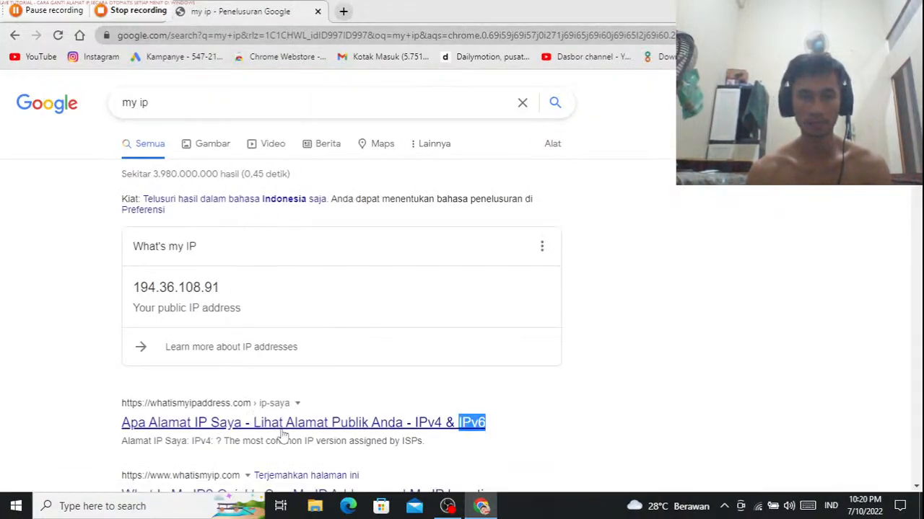
mouse_move(310, 429)
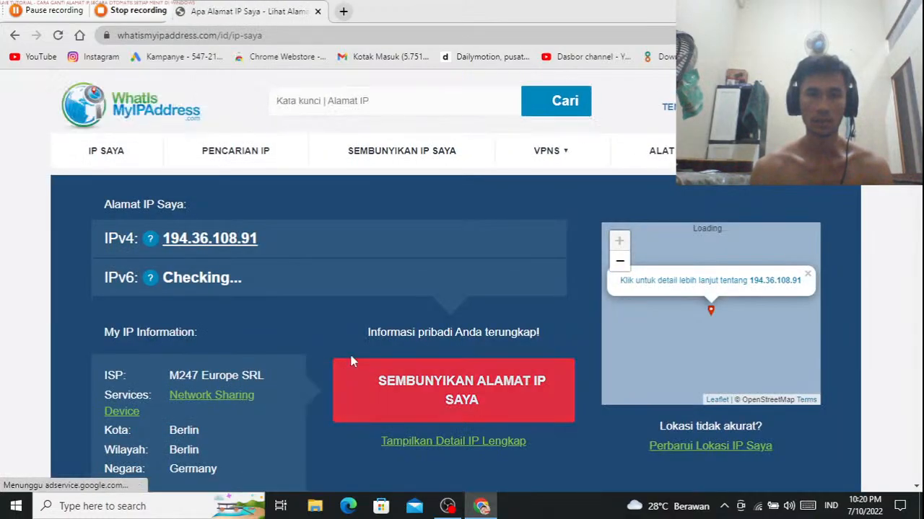
scroll("down", 3)
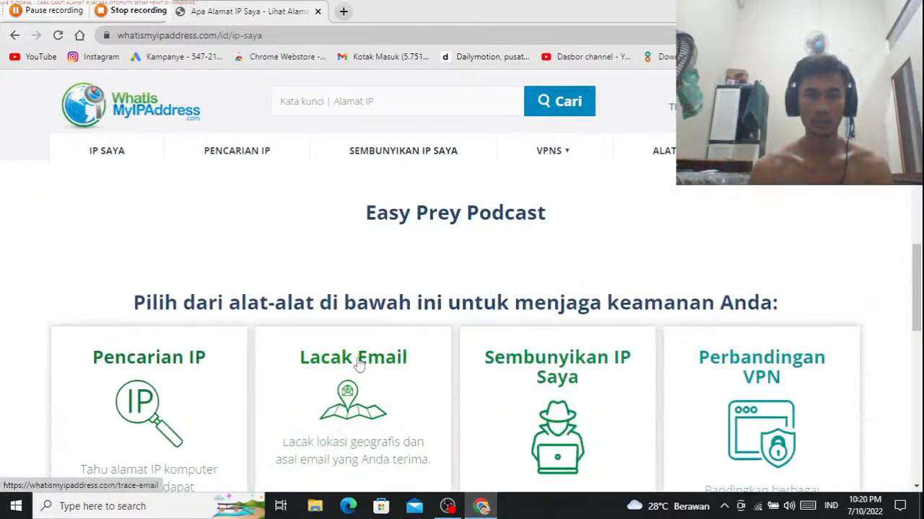
scroll("up", 3)
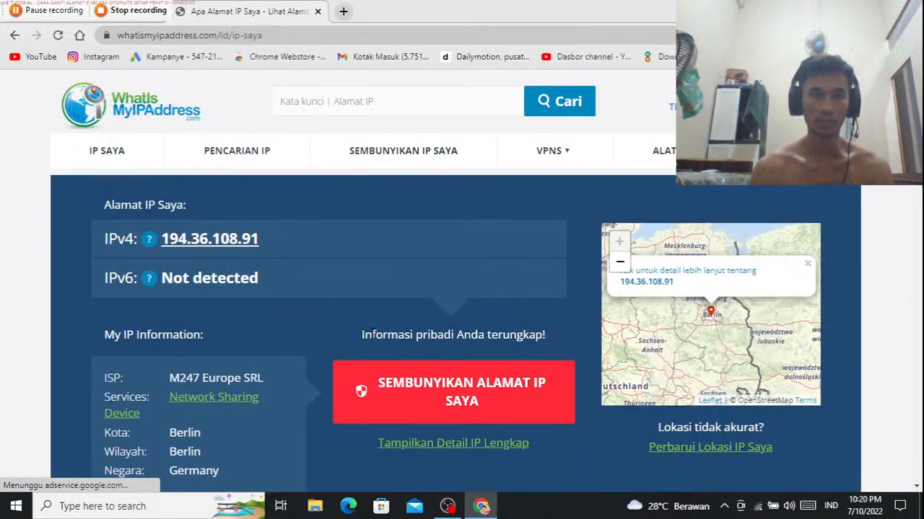
scroll("down", 3)
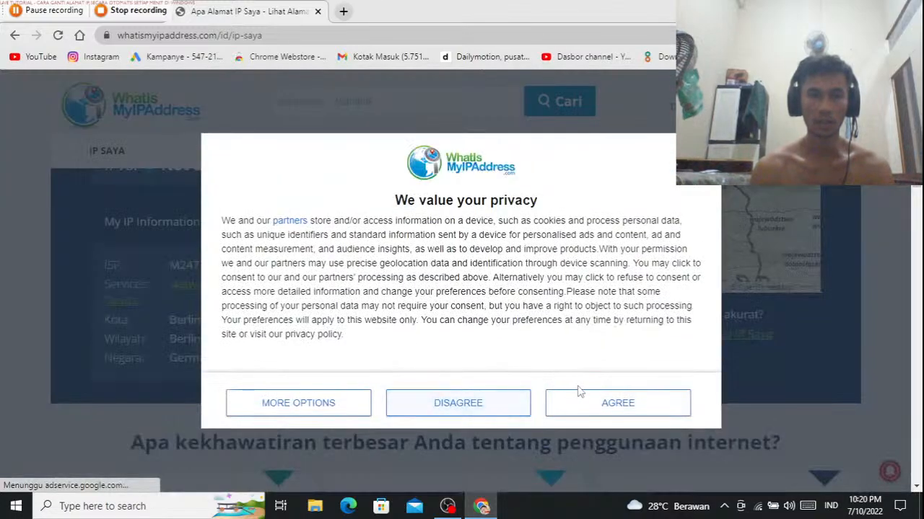
left_click(617, 403)
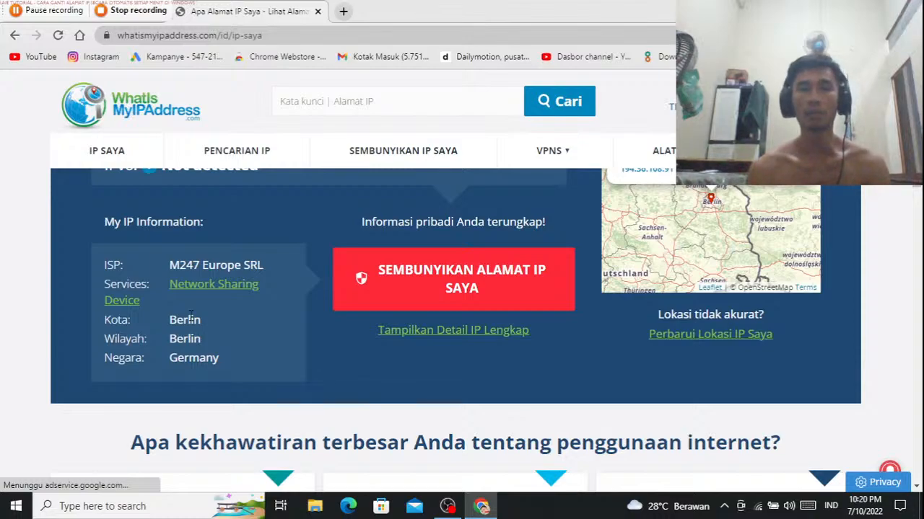
mouse_move(202, 325)
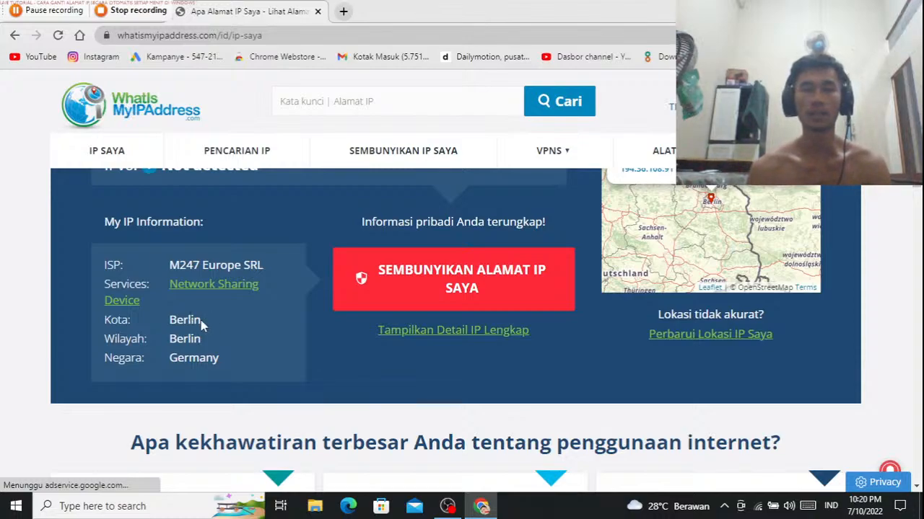
mouse_move(209, 342)
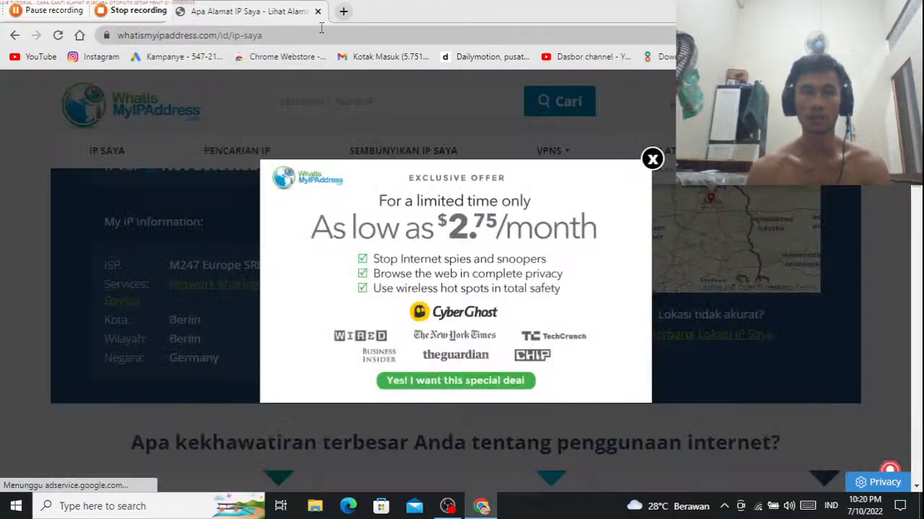
left_click(343, 11)
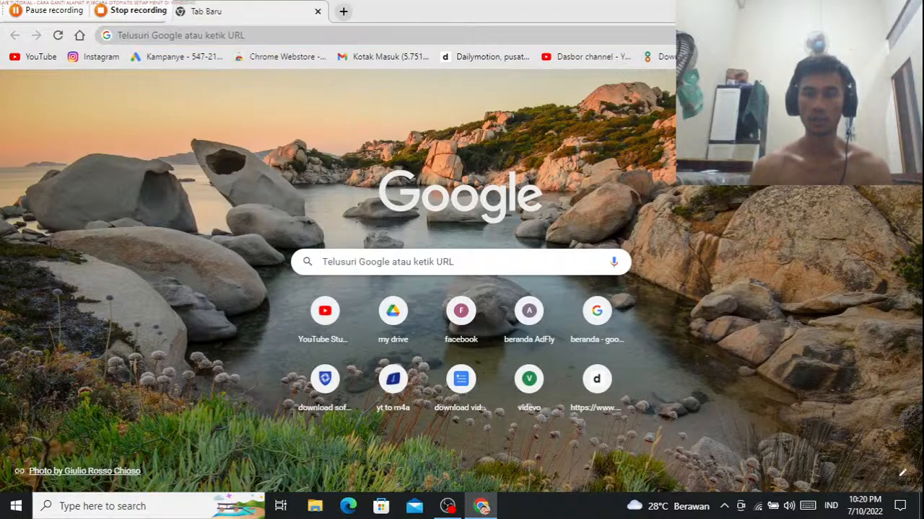
Step: Connect ZenMate to Singapore and confirm the new IP 89.187.162.175 on IPSaya
left_click(664, 57)
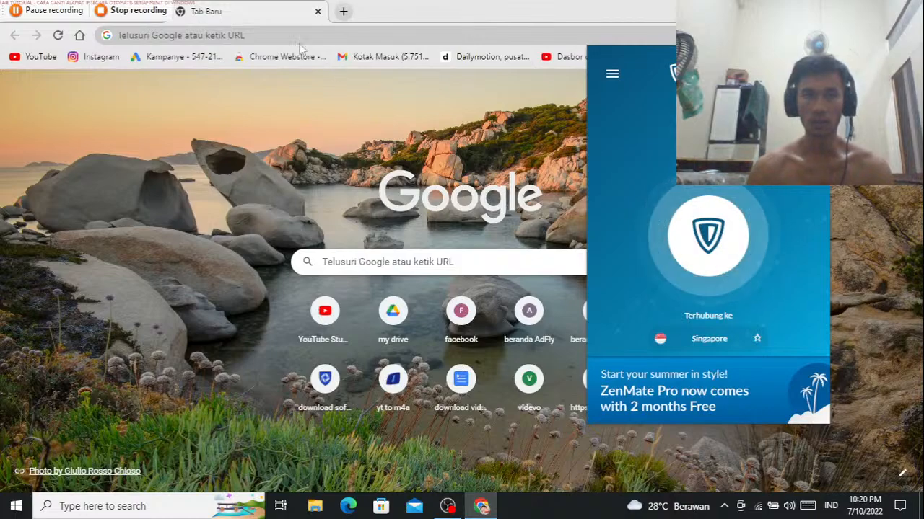
type("cek ip")
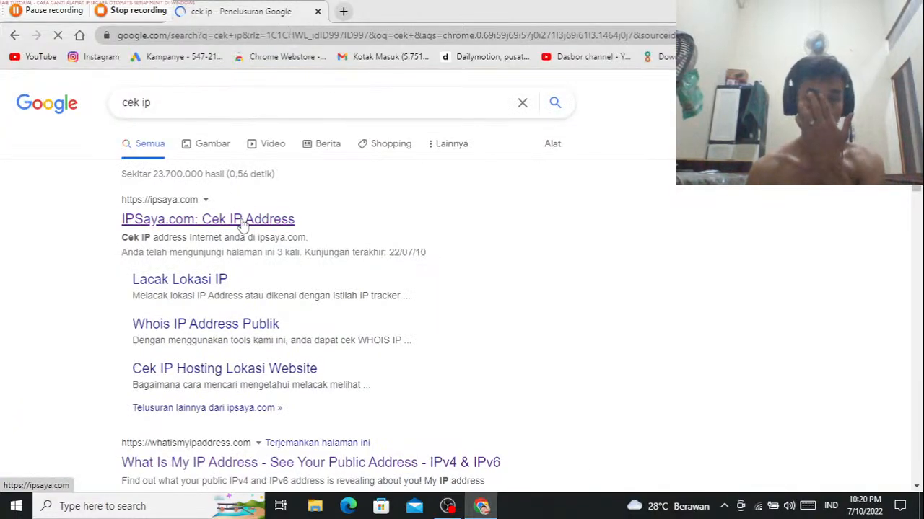
left_click(207, 219)
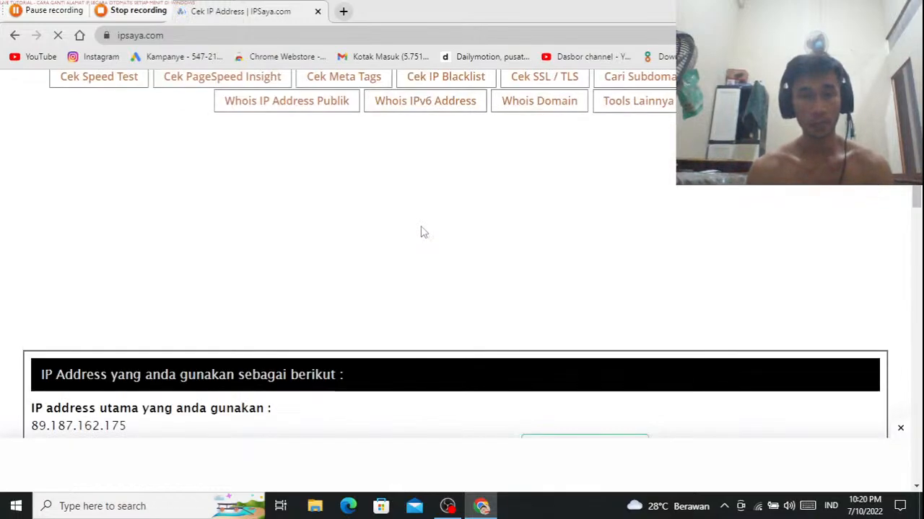
scroll("down", 3)
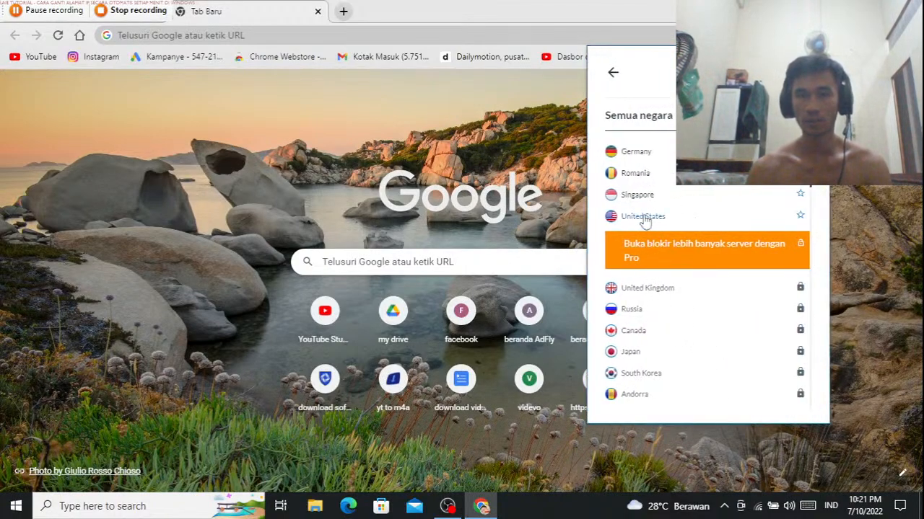
Step: Connect ZenMate to United States and confirm IPSaya shows New York
left_click(642, 217)
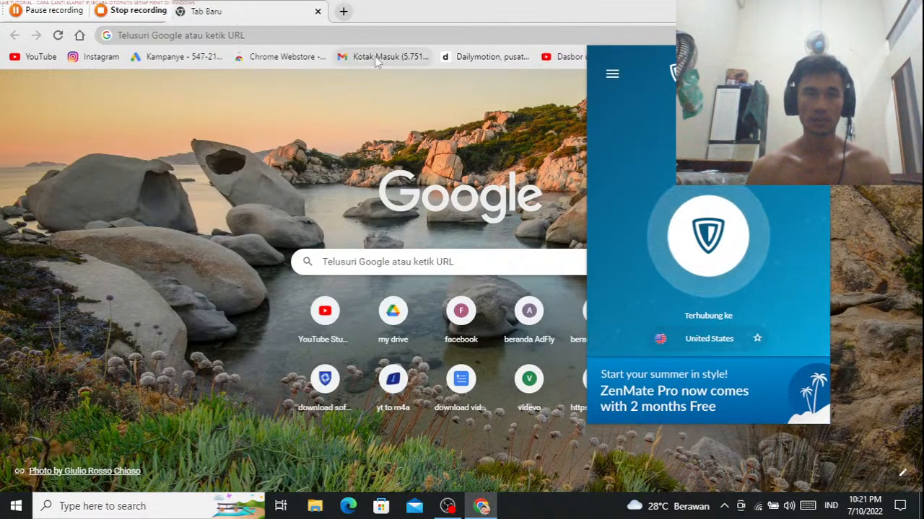
type("cek ip")
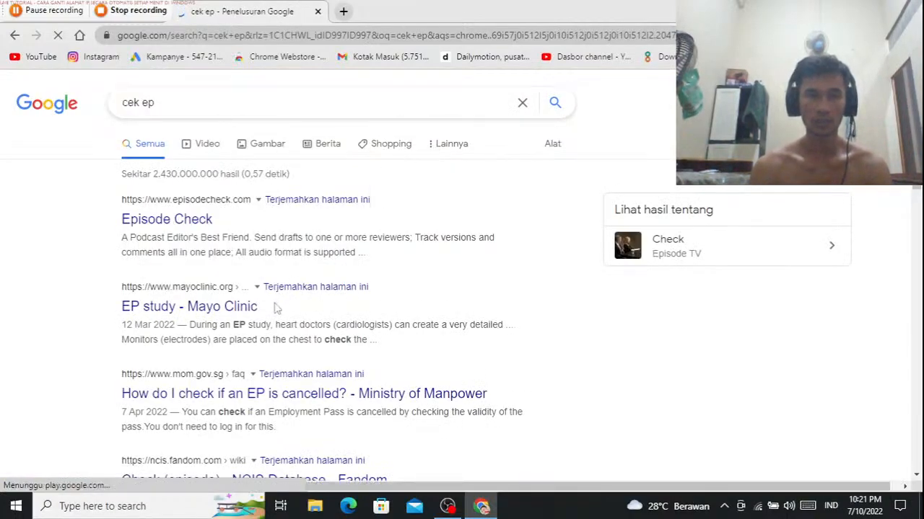
left_click(253, 102)
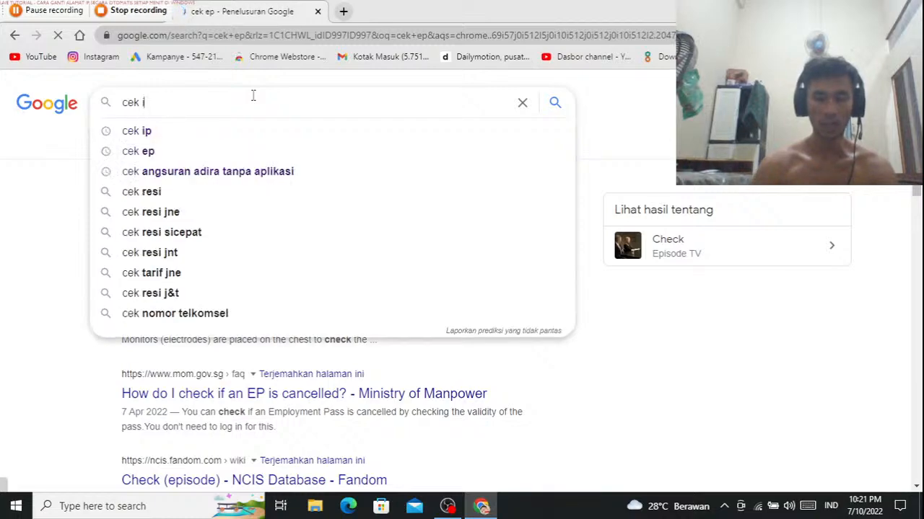
left_click(136, 131)
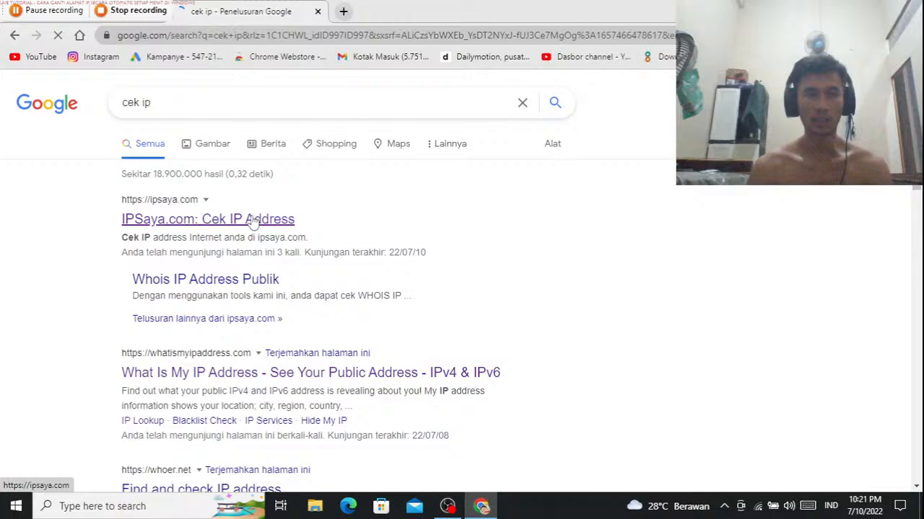
left_click(207, 219)
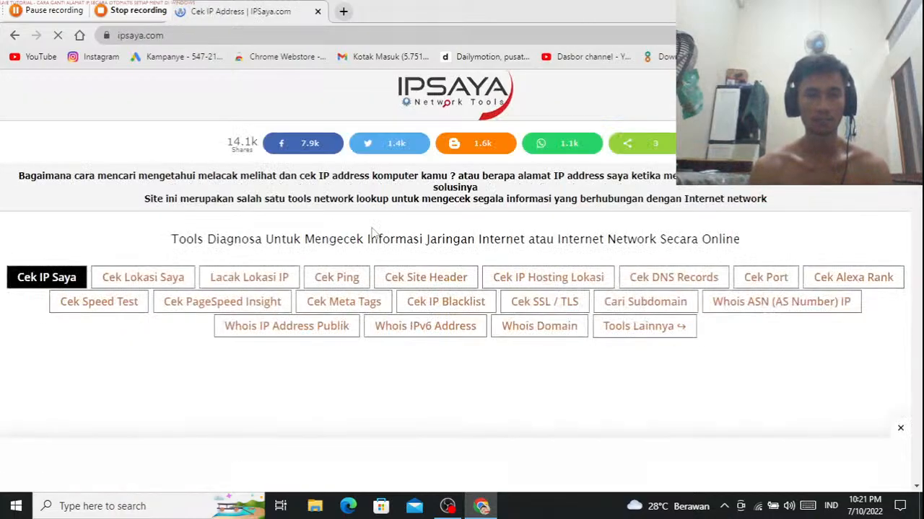
scroll("down", 3)
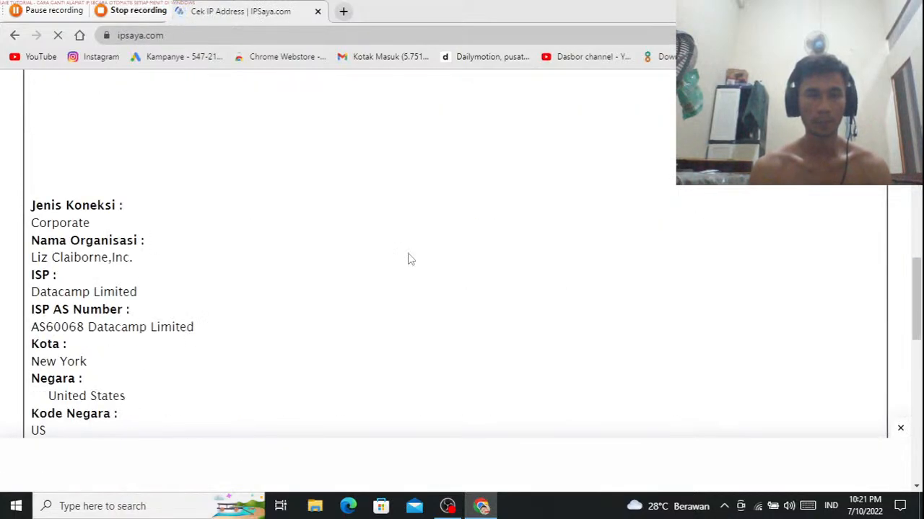
scroll("down", 3)
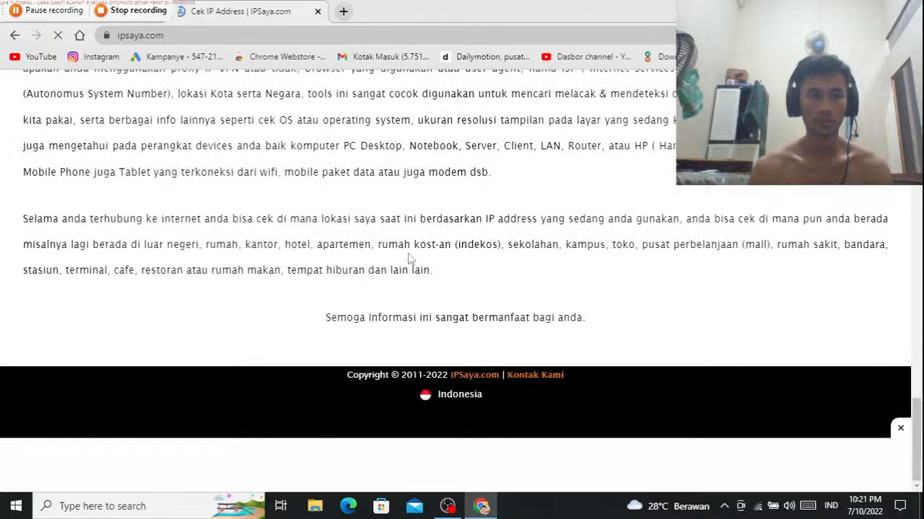
scroll("up", 3)
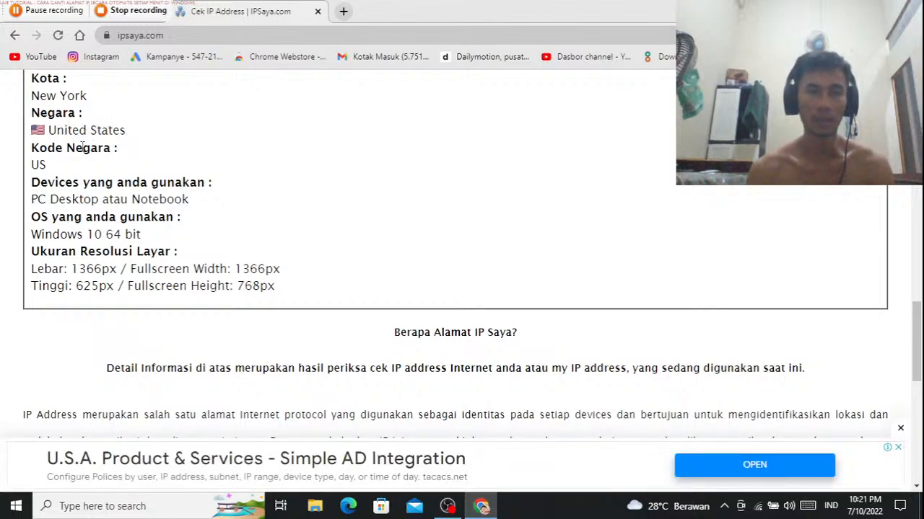
left_click(343, 12)
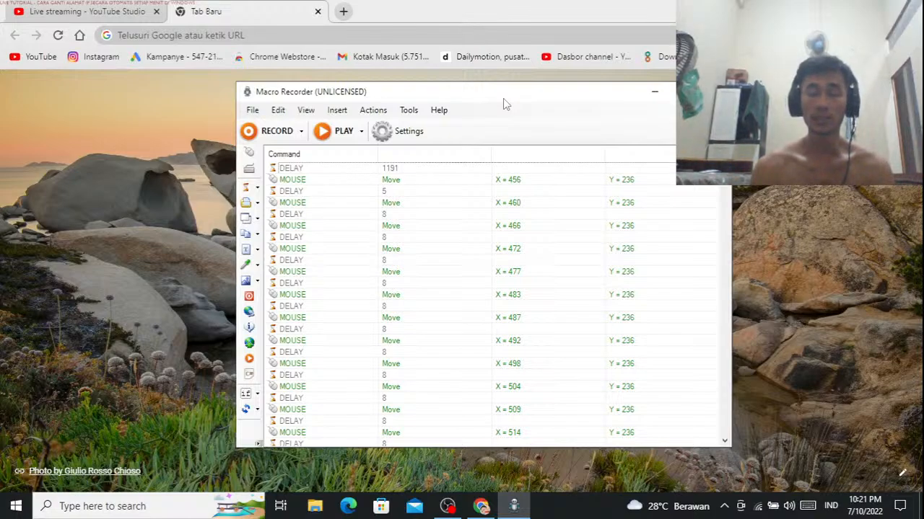
mouse_move(253, 119)
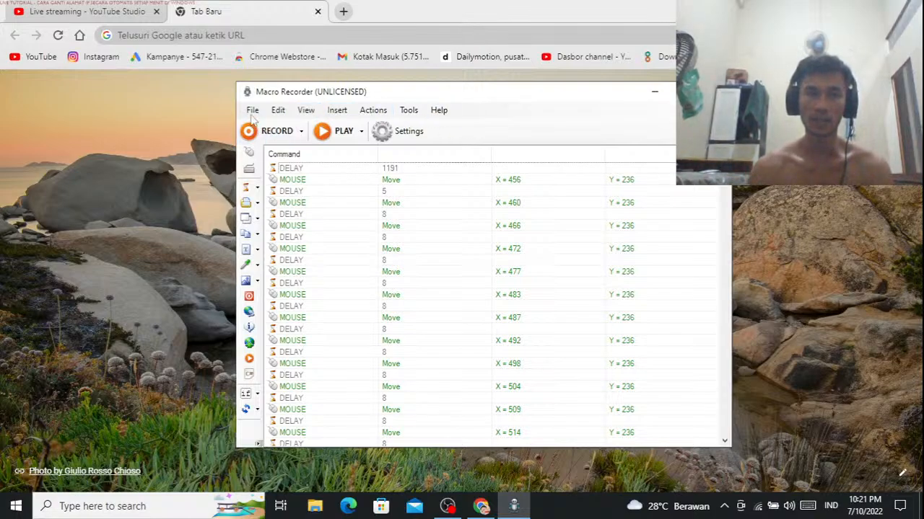
Step: Choose Save As from the File commands for the recorded macro
left_click(252, 110)
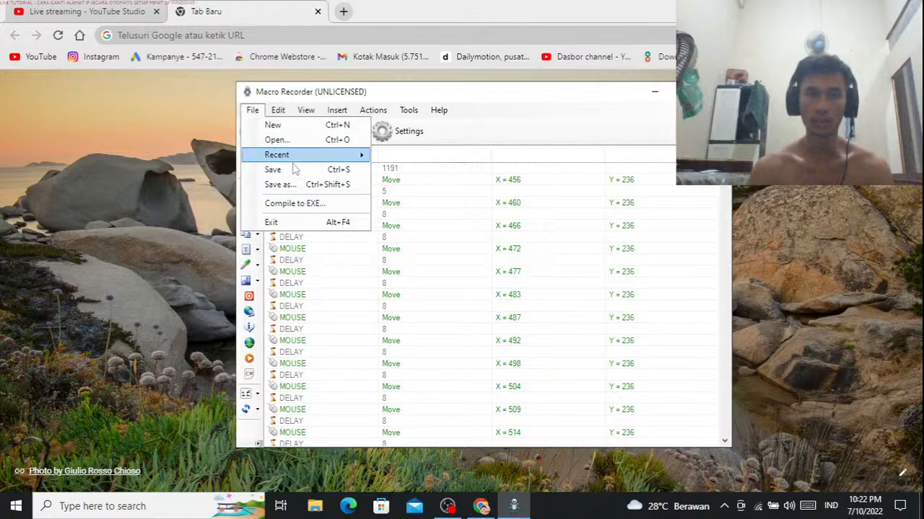
left_click(279, 184)
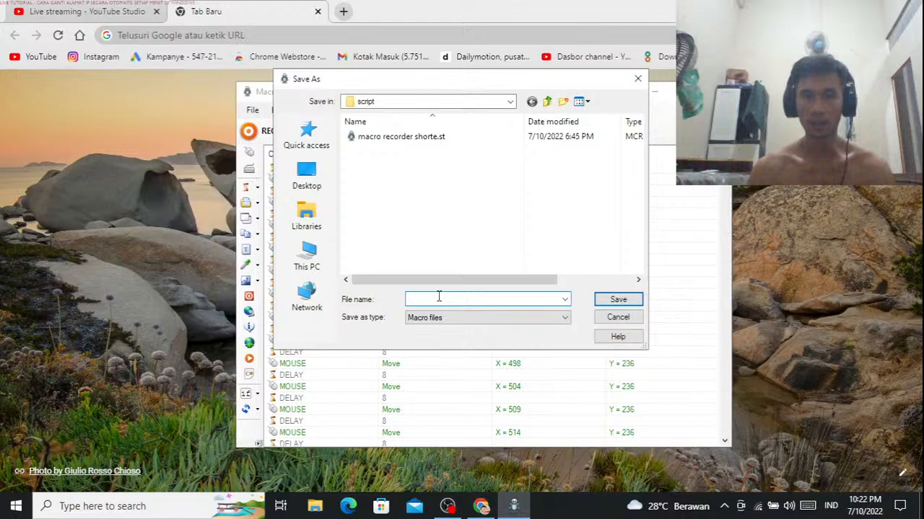
mouse_move(618, 336)
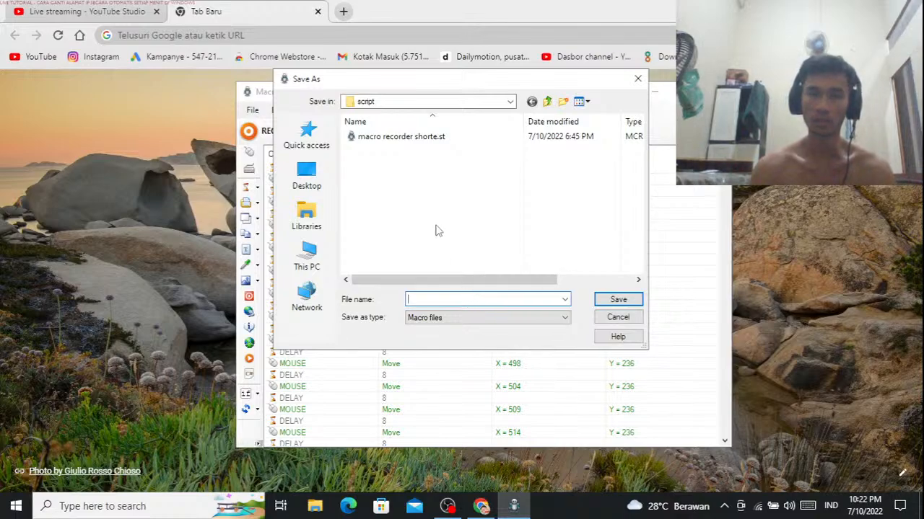
mouse_move(401, 136)
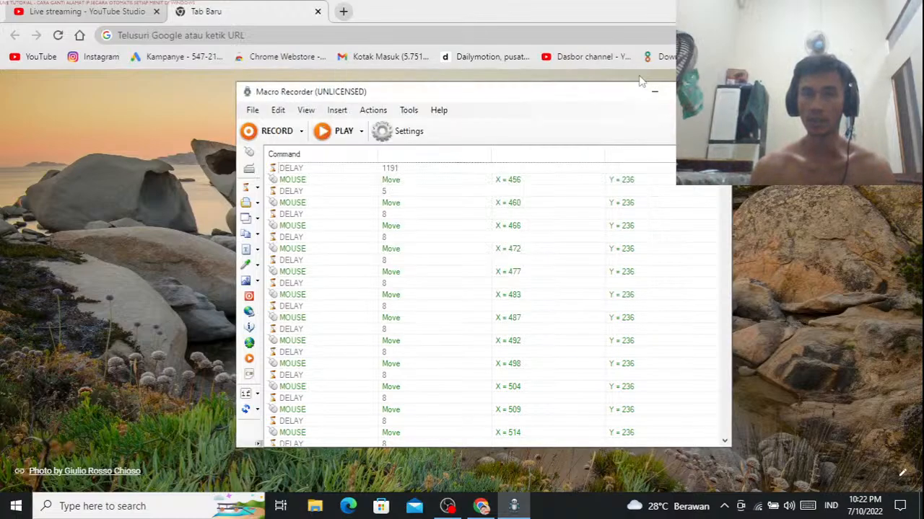
mouse_move(566, 209)
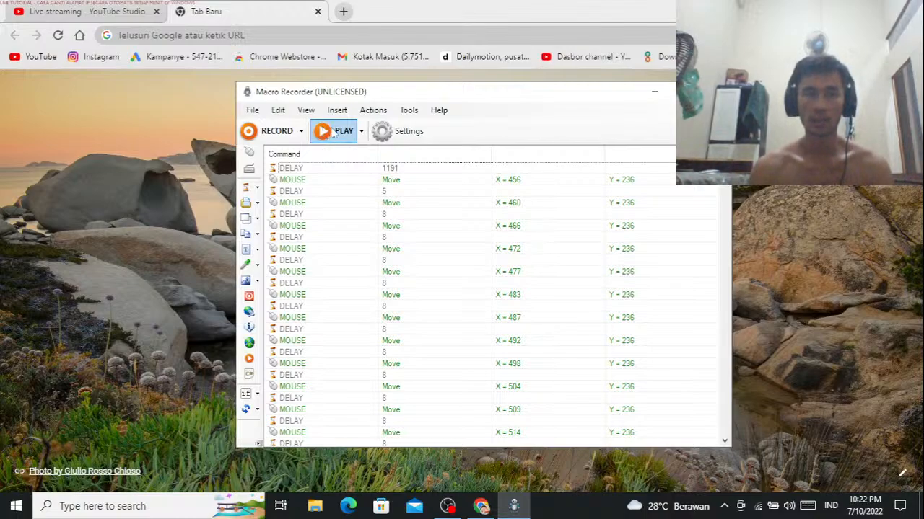
Step: Play back the recorded macro, bringing up ZenMate connected to United States
left_click(344, 130)
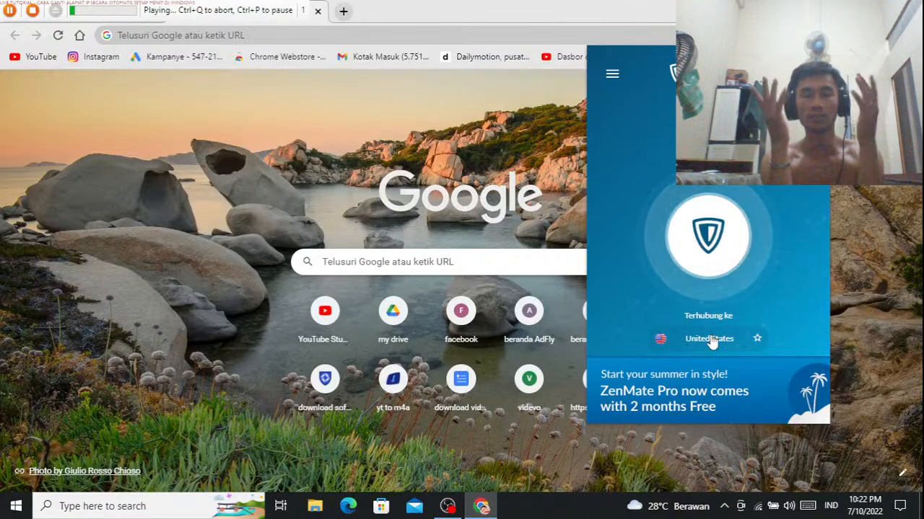
Step: Connect the ZenMate VPN through Germany and search Google for 'my ip'
left_click(709, 338)
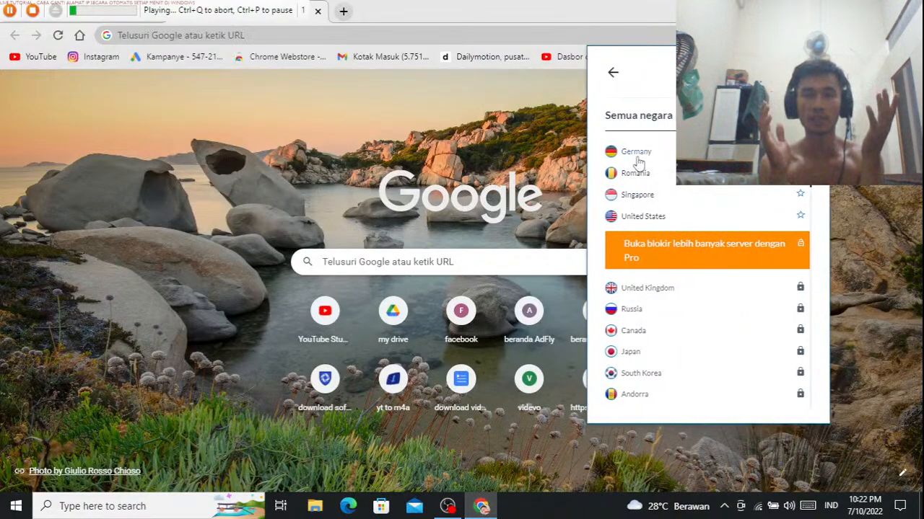
left_click(635, 151)
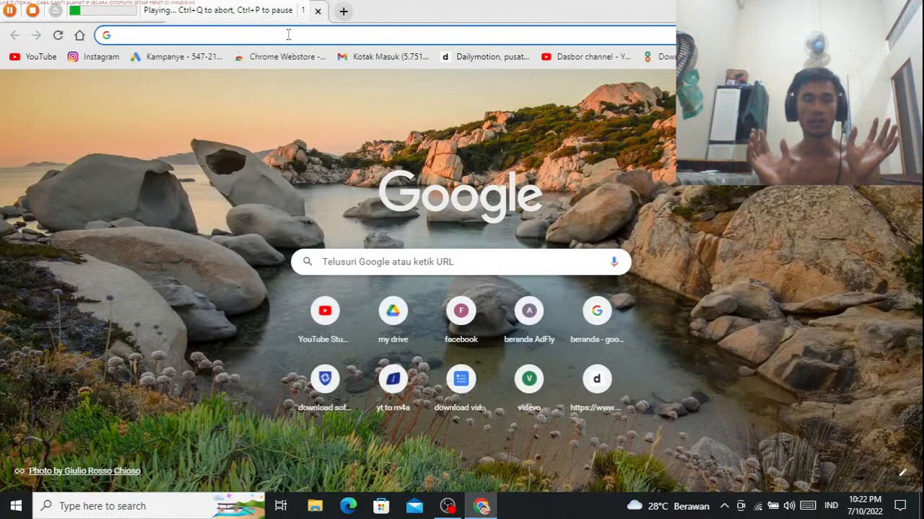
type("may")
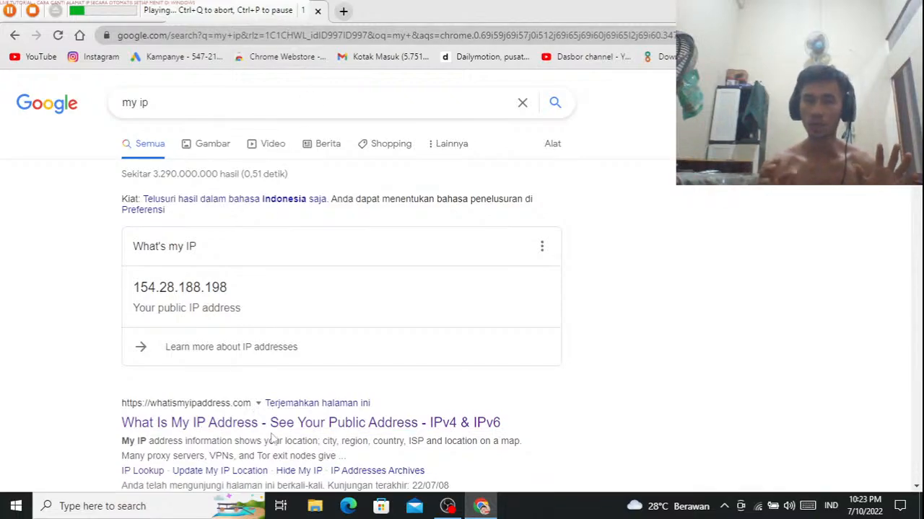
double_click(487, 422)
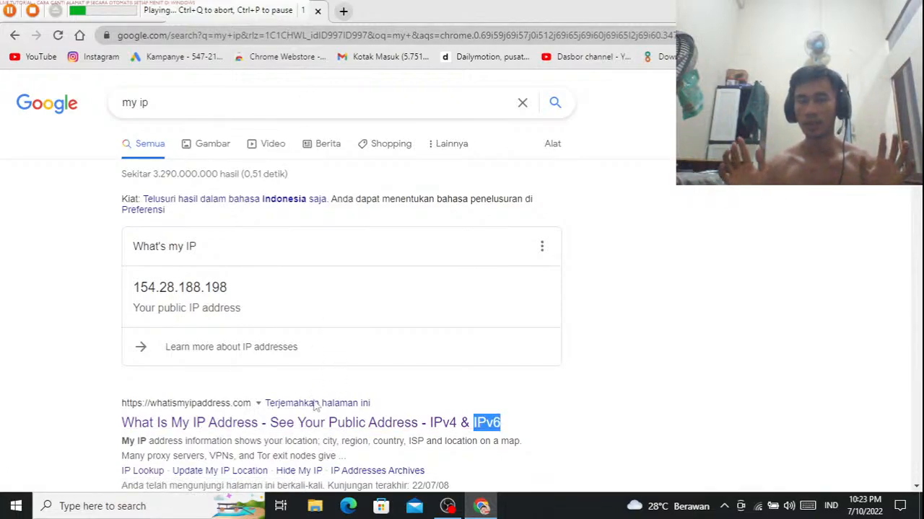
Step: Open whatismyipaddress.com and scroll to IP 154.28.188.198 in Frankfurt am Main, Germany
left_click(294, 423)
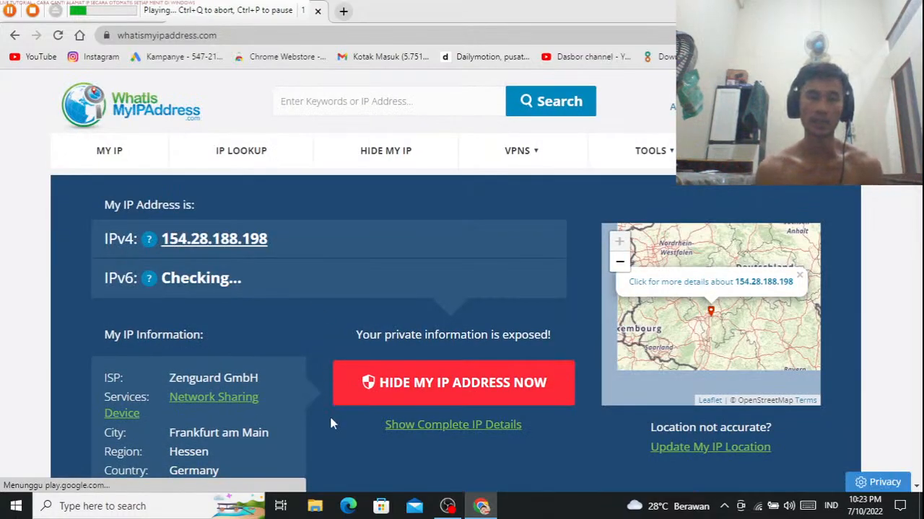
scroll("down", 3)
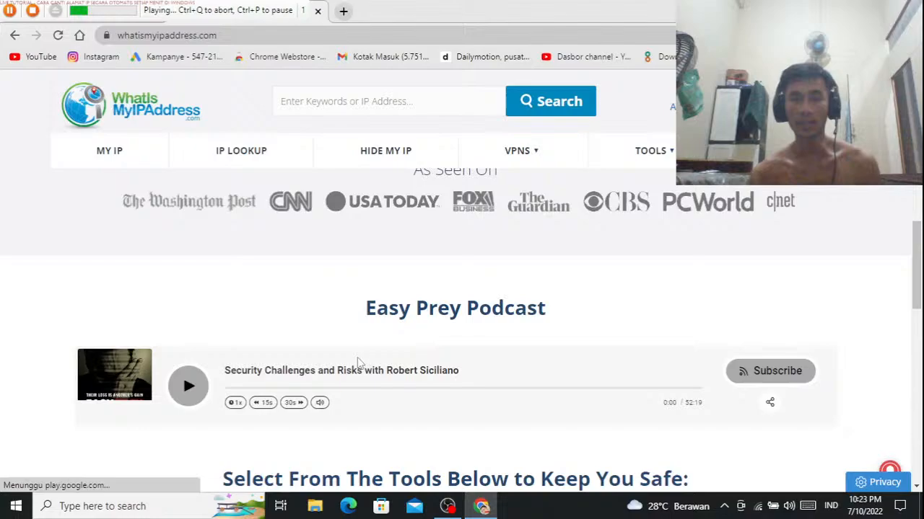
scroll("down", 3)
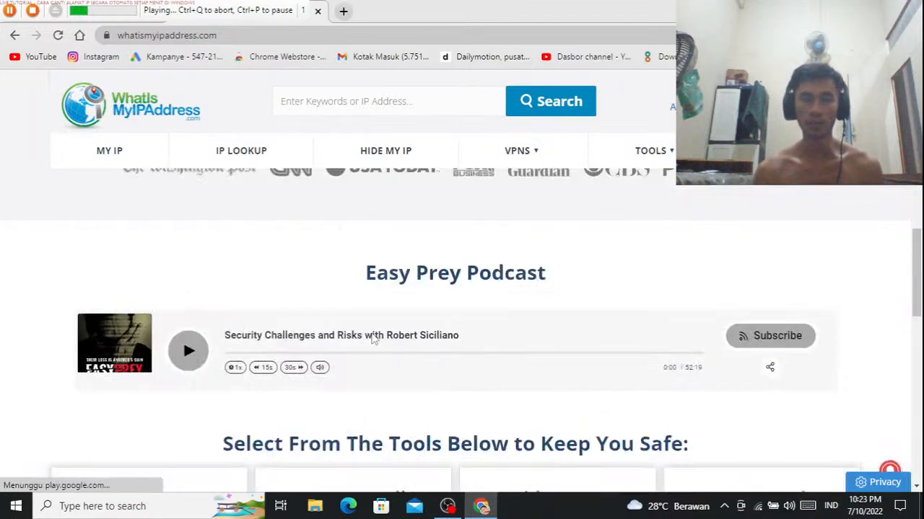
scroll("up", 3)
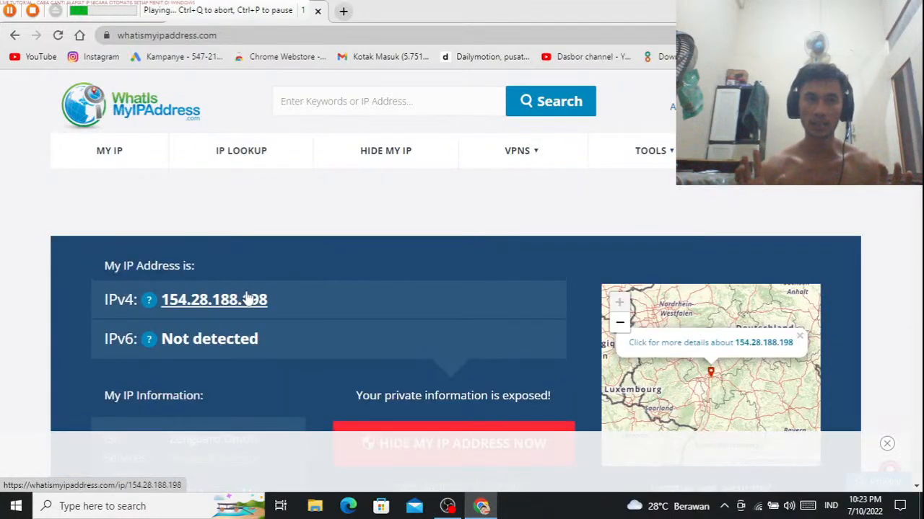
scroll("down", 3)
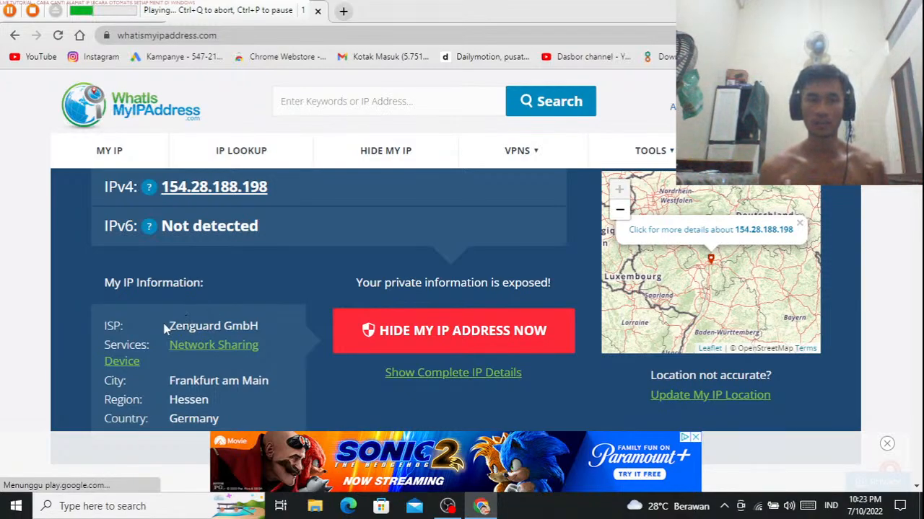
mouse_move(180, 363)
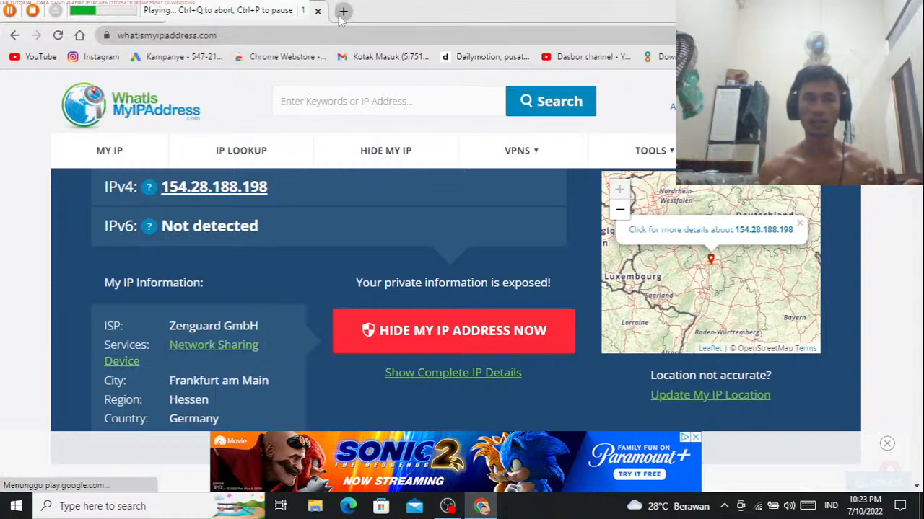
Step: Replace the old IP-check tab with a fresh tab and switch ZenMate to Singapore
left_click(343, 11)
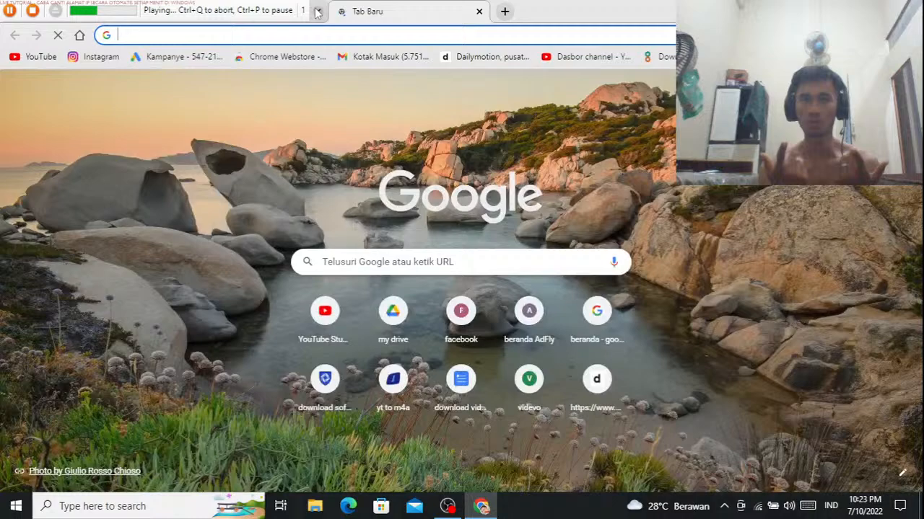
left_click(478, 12)
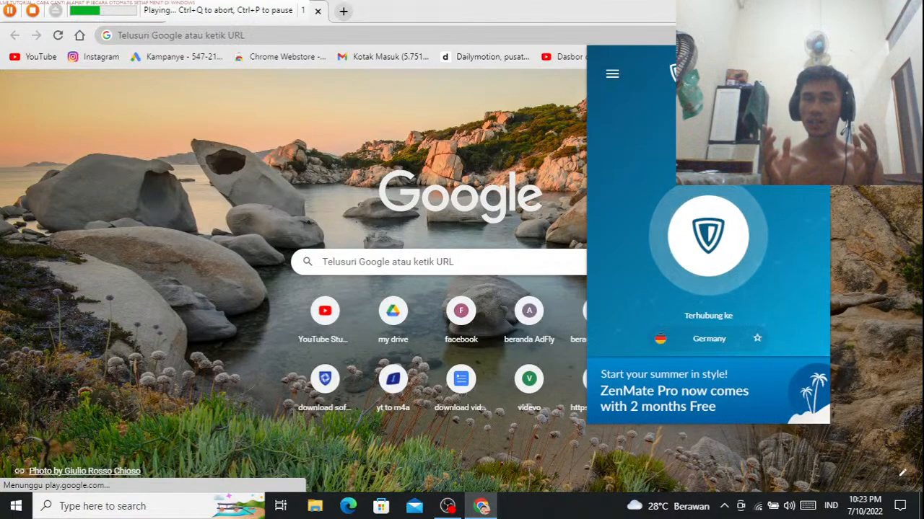
left_click(709, 338)
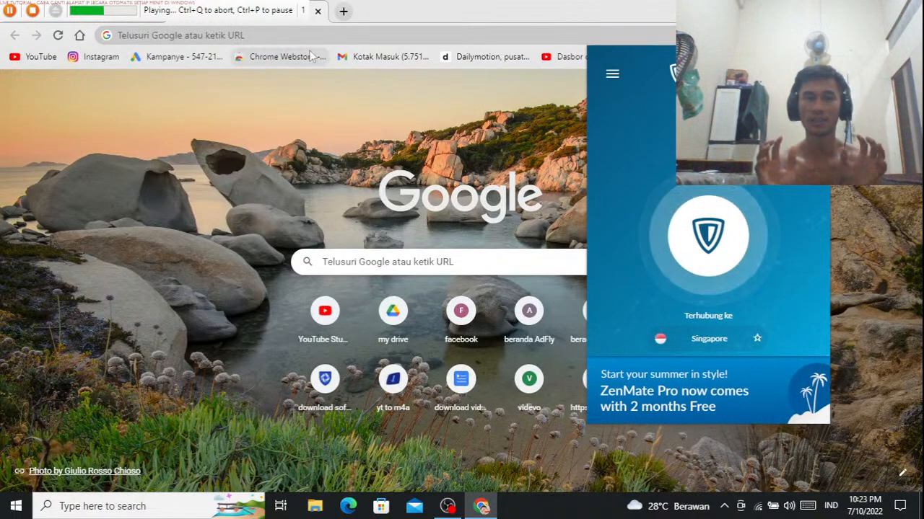
Step: Search 'cek ip' and open IPSaya.com to confirm the Singapore location
type("cek ip")
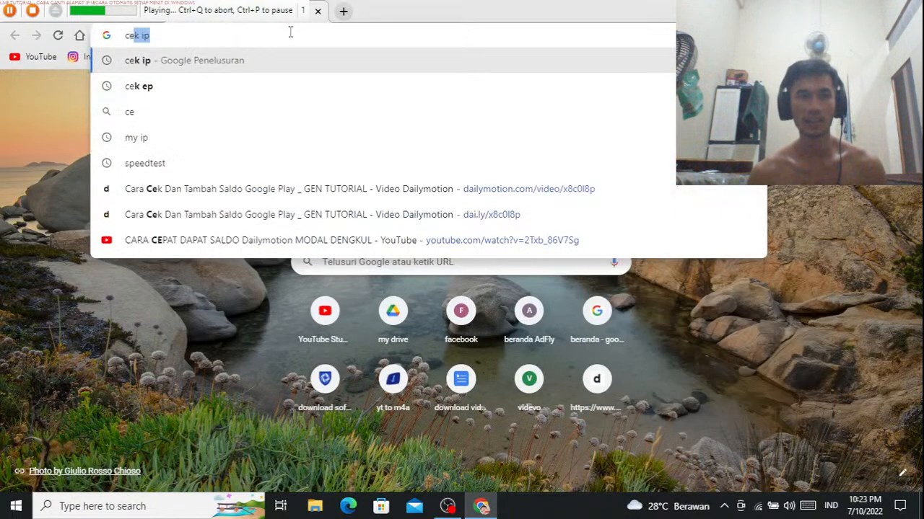
key("Return")
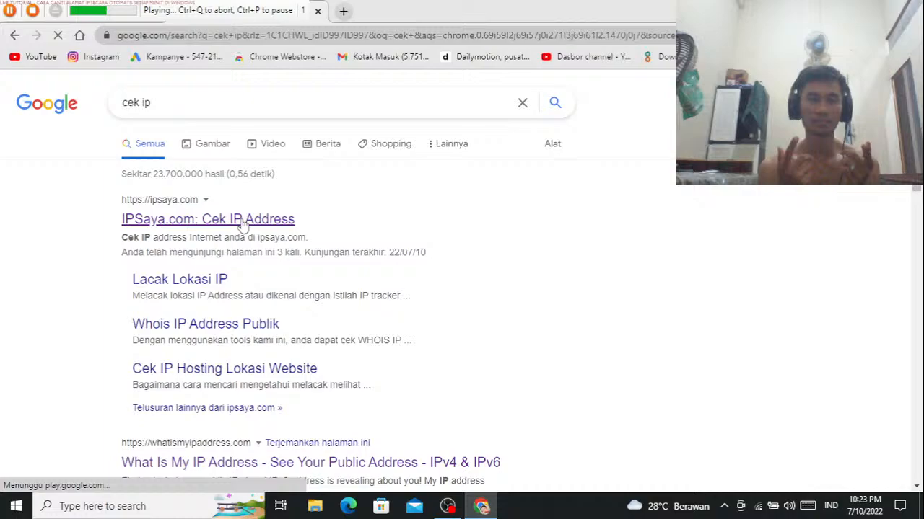
left_click(208, 219)
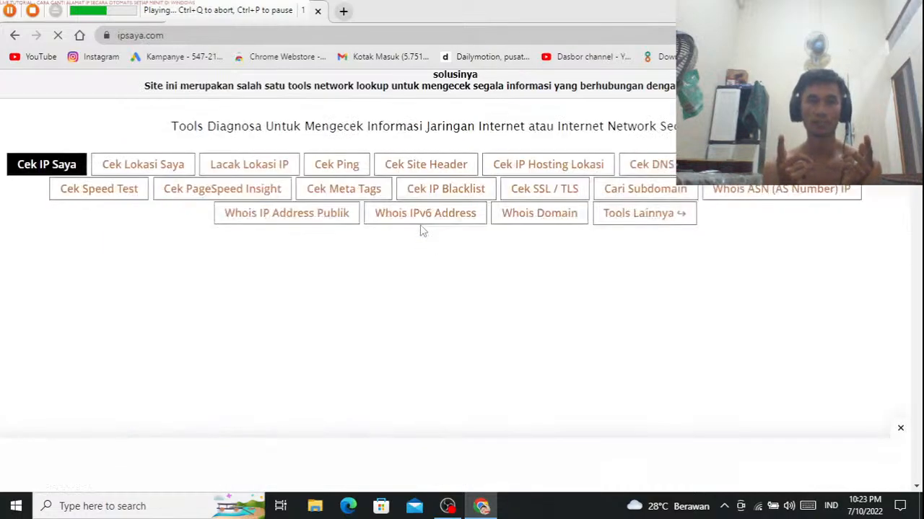
scroll("down", 3)
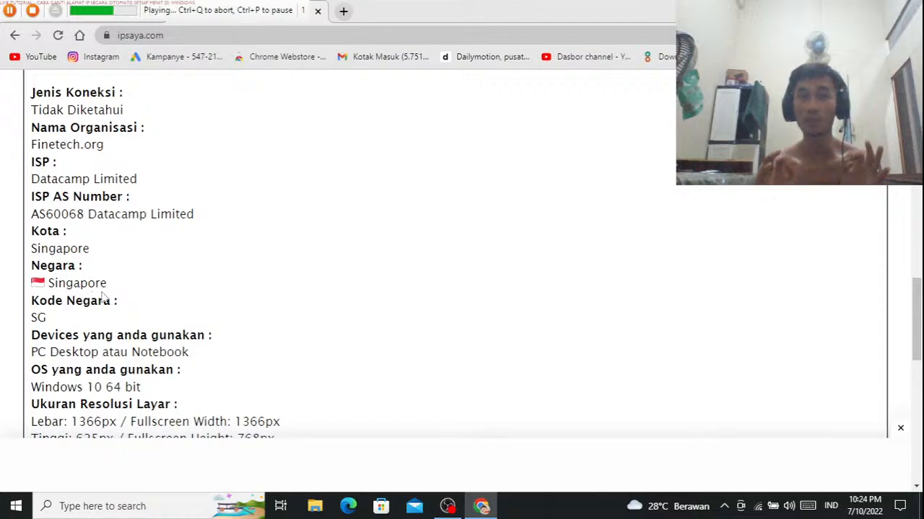
left_click(342, 11)
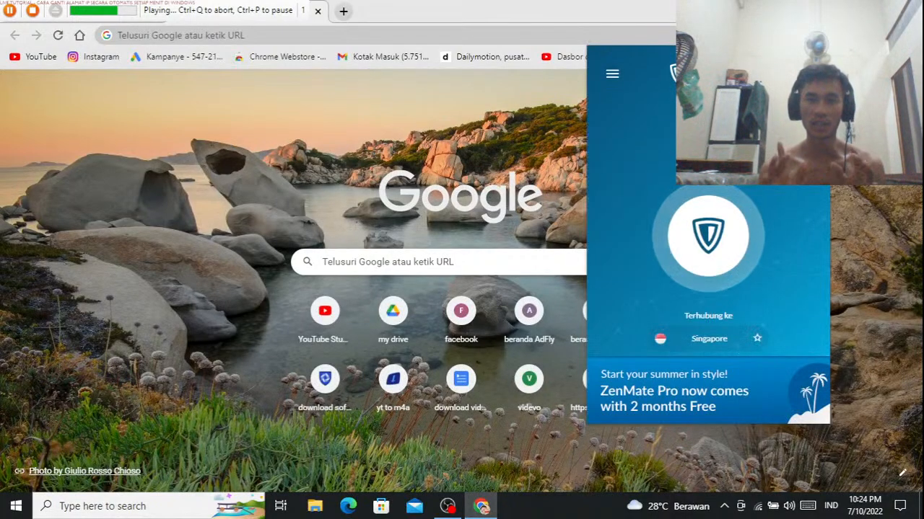
Step: Open the ZenMate country list, search 'cek ip', then abort playback and close the macro toolbar
left_click(708, 337)
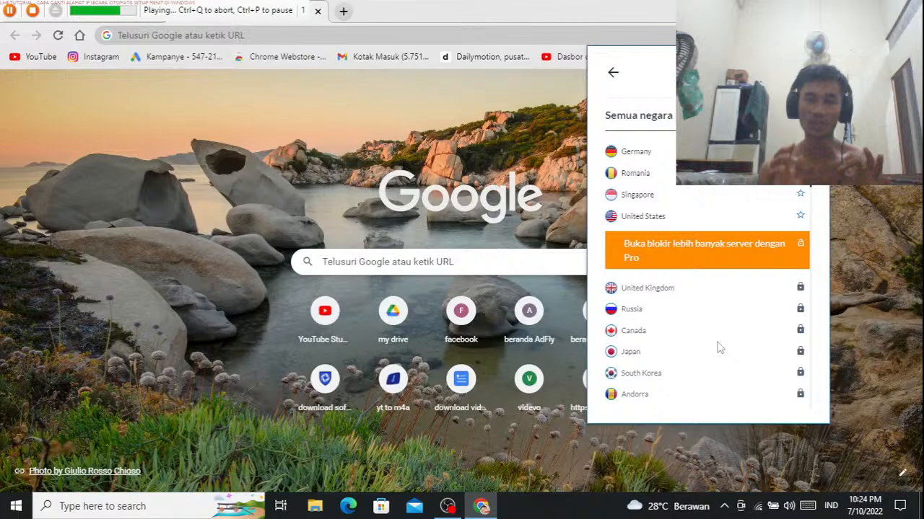
mouse_move(644, 220)
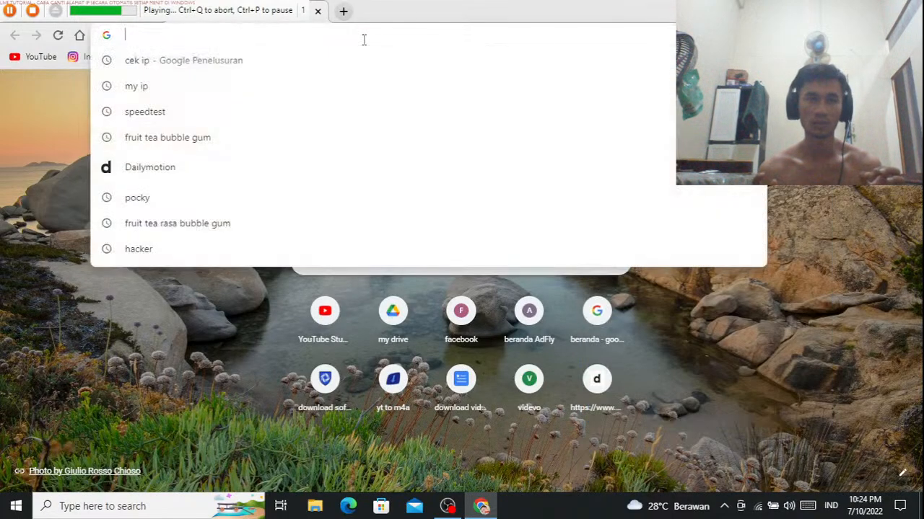
type("cek ip")
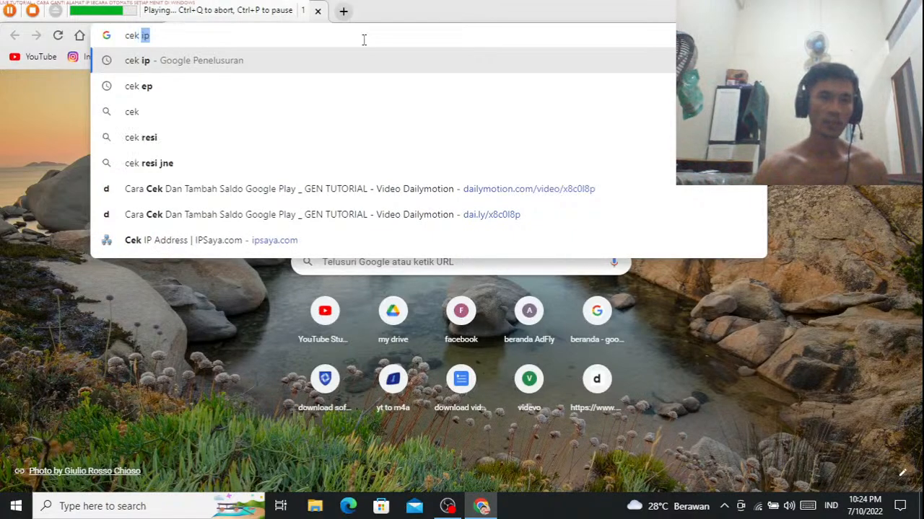
left_click(137, 86)
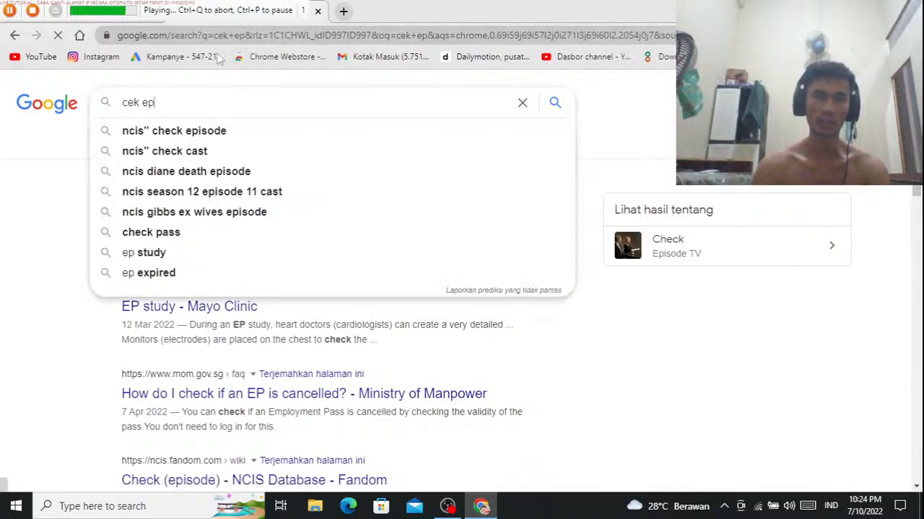
key("Backspace")
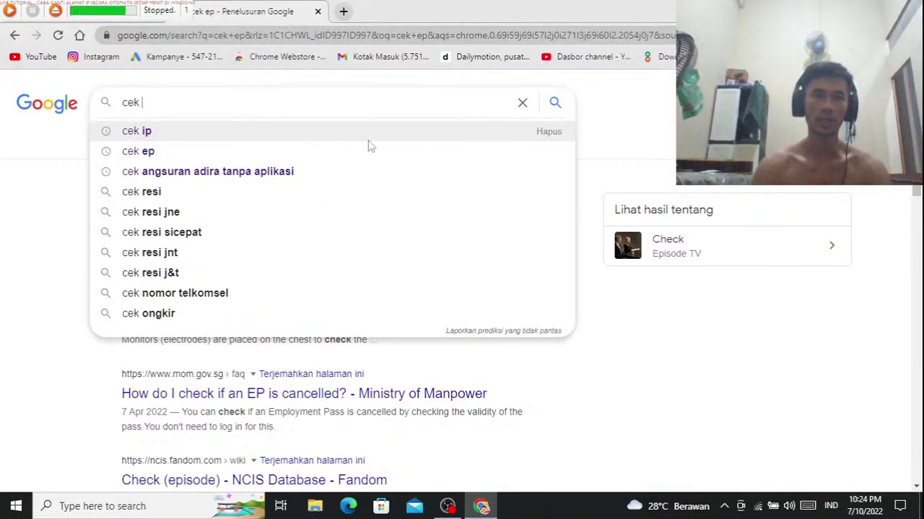
mouse_move(56, 10)
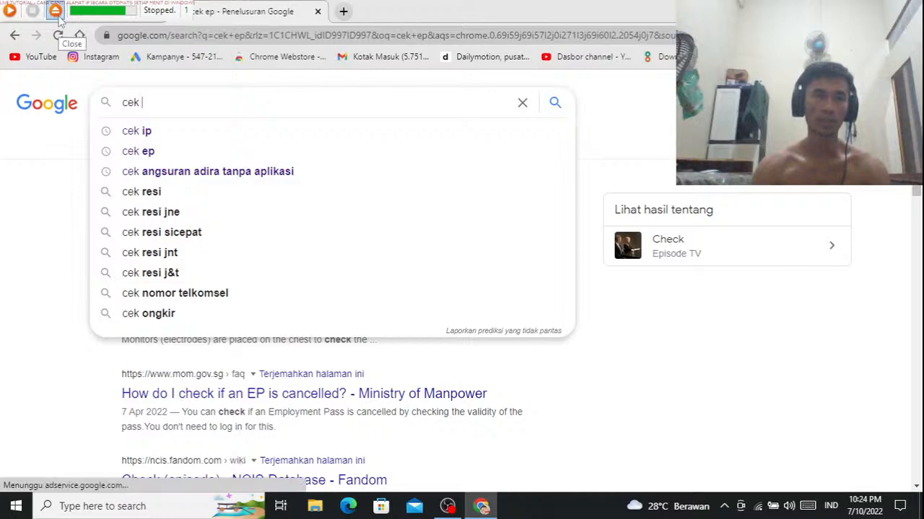
left_click(513, 506)
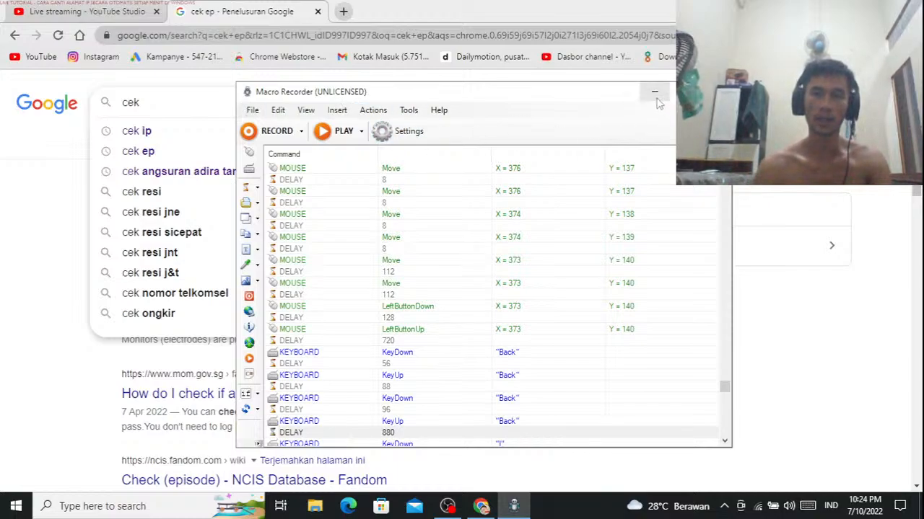
Step: Minimize Macro Recorder and dismiss YouTube Studio's end-stream prompt with AKHIRI
left_click(654, 92)
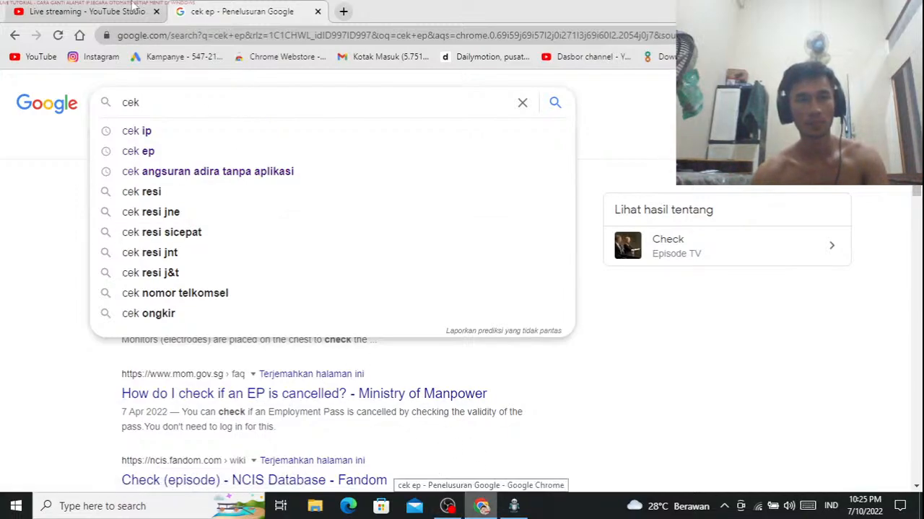
left_click(79, 12)
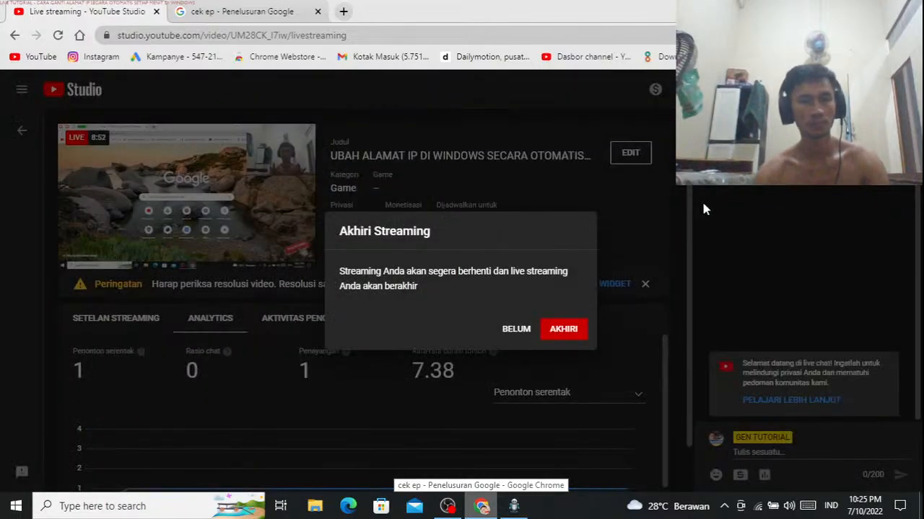
left_click(516, 329)
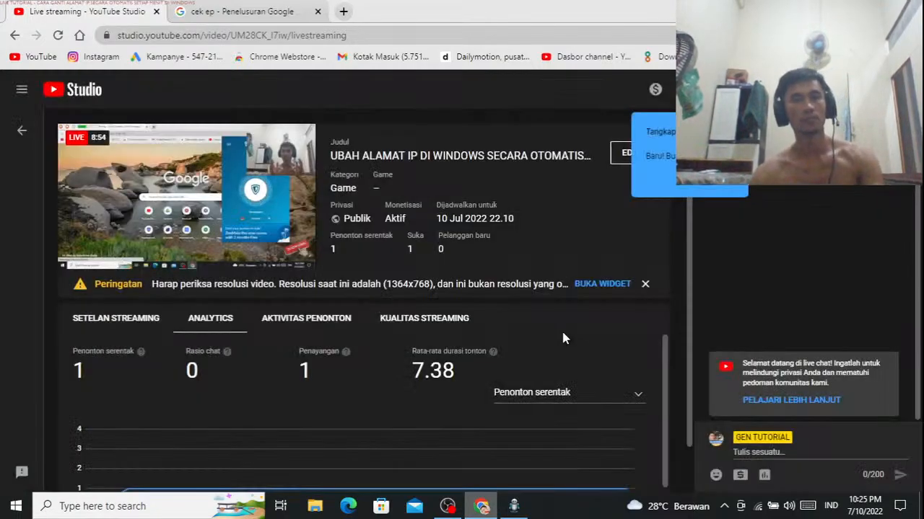